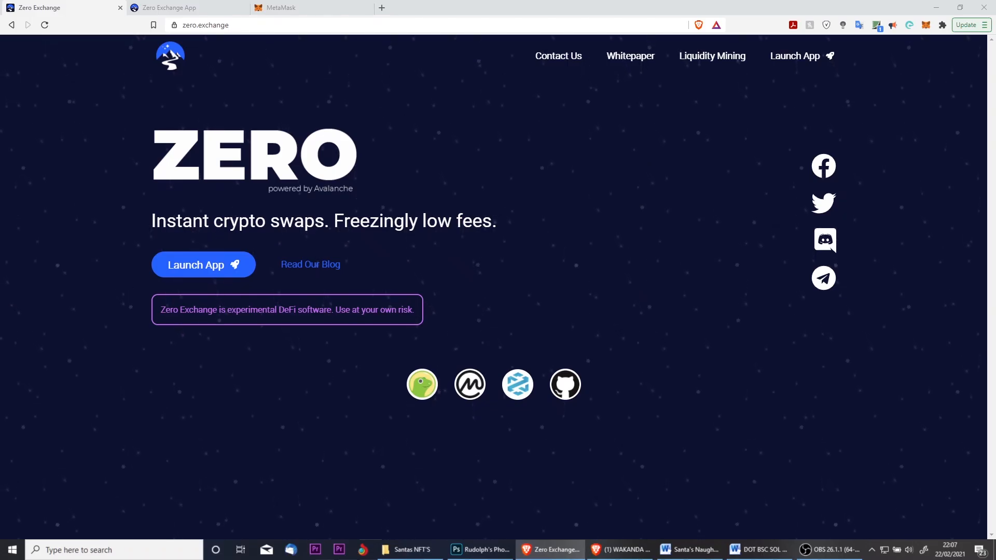
pyautogui.moveTo(419, 349)
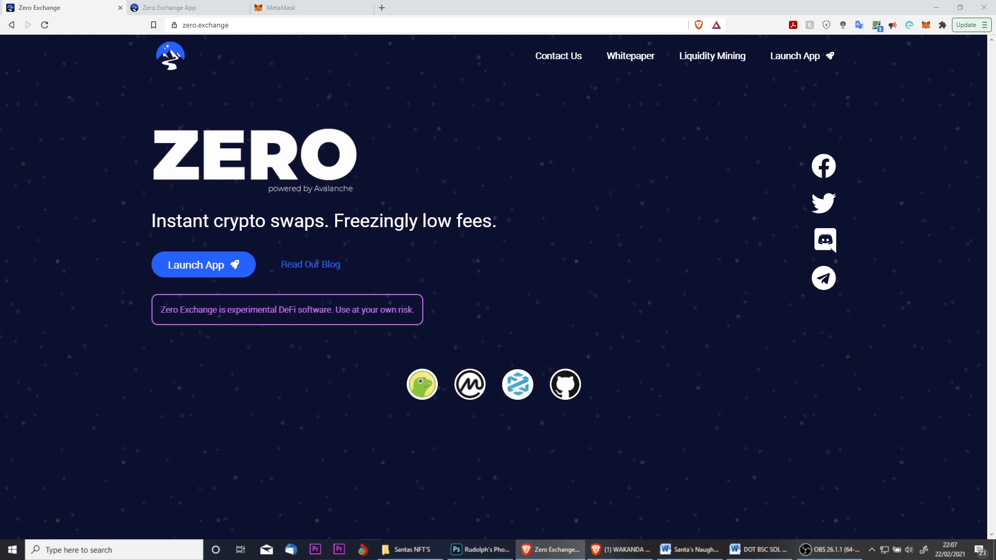
pyautogui.moveTo(421, 348)
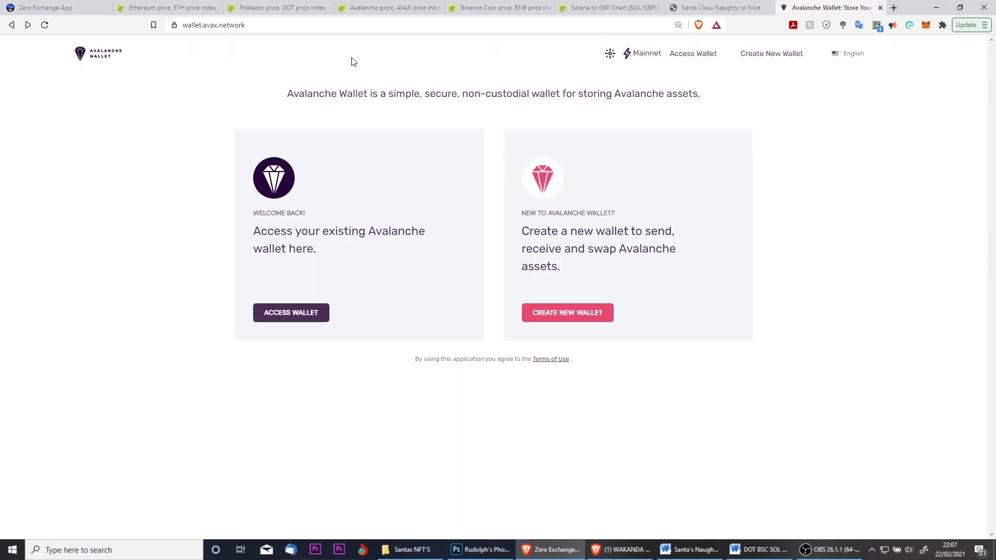
# - From the wallet site, choose Create New Wallet and generate a fresh 24-word key phrase
pyautogui.click(212, 25)
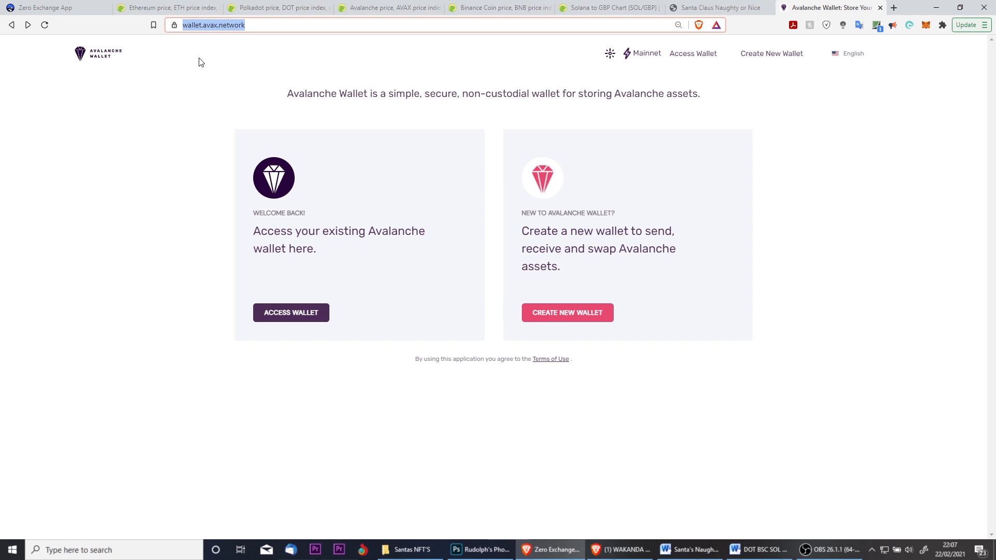
pyautogui.moveTo(597, 323)
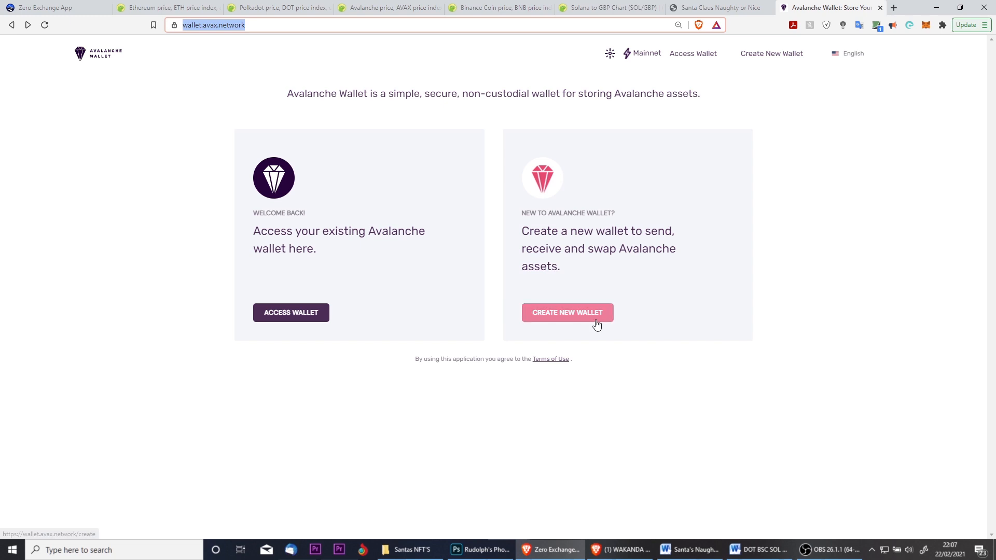
pyautogui.click(565, 312)
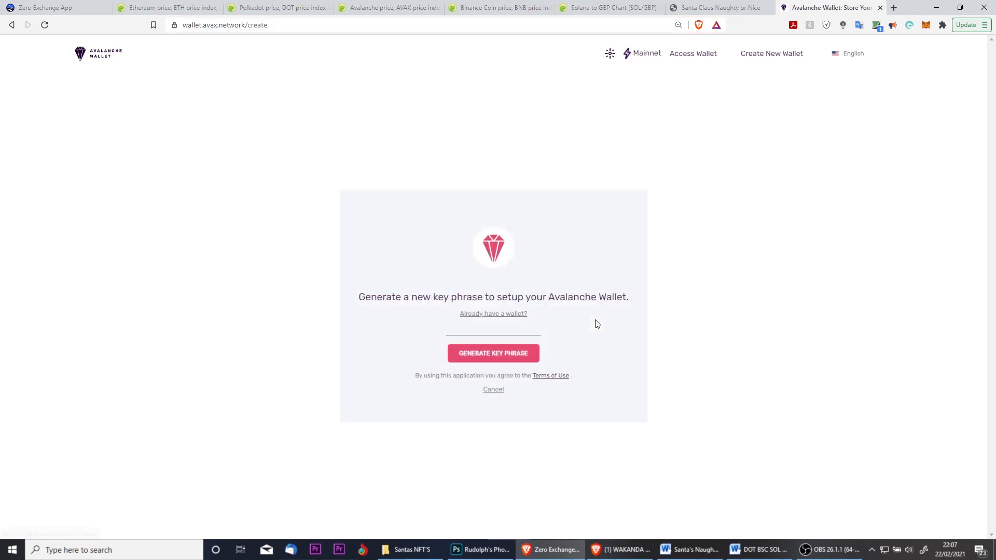
pyautogui.moveTo(527, 362)
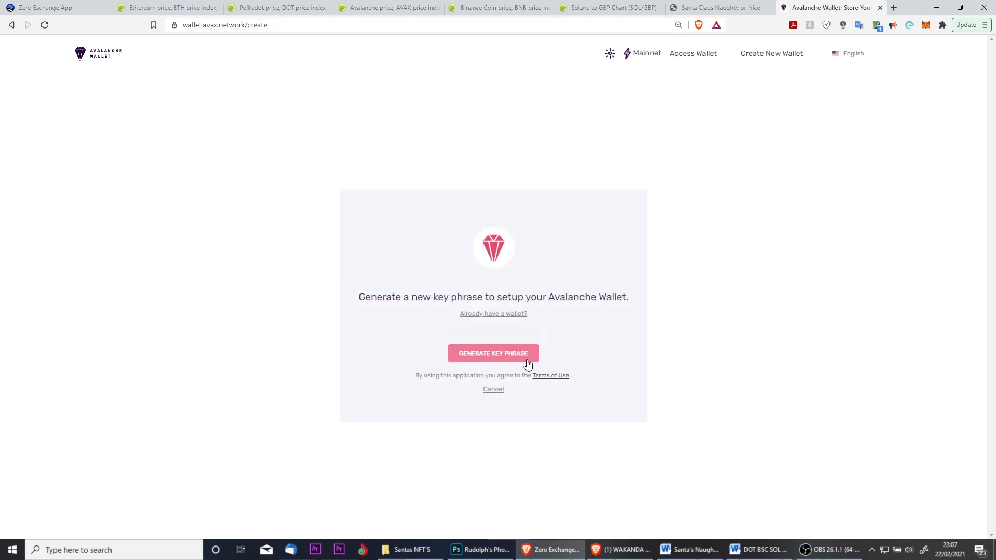
pyautogui.click(492, 353)
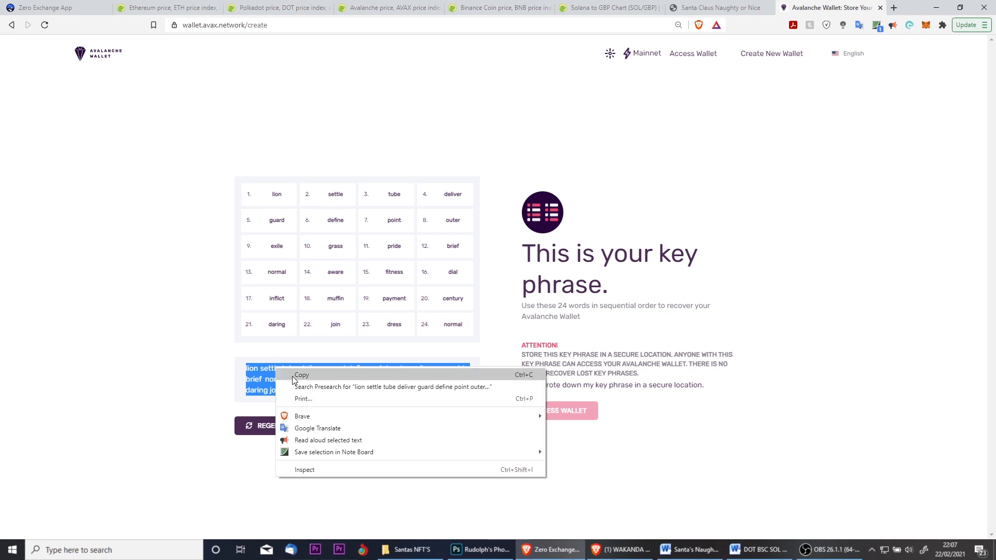
# - Paste the key phrase into Notepad and save it as the Avax Web Wallet Seed Phrase file
pyautogui.click(156, 62)
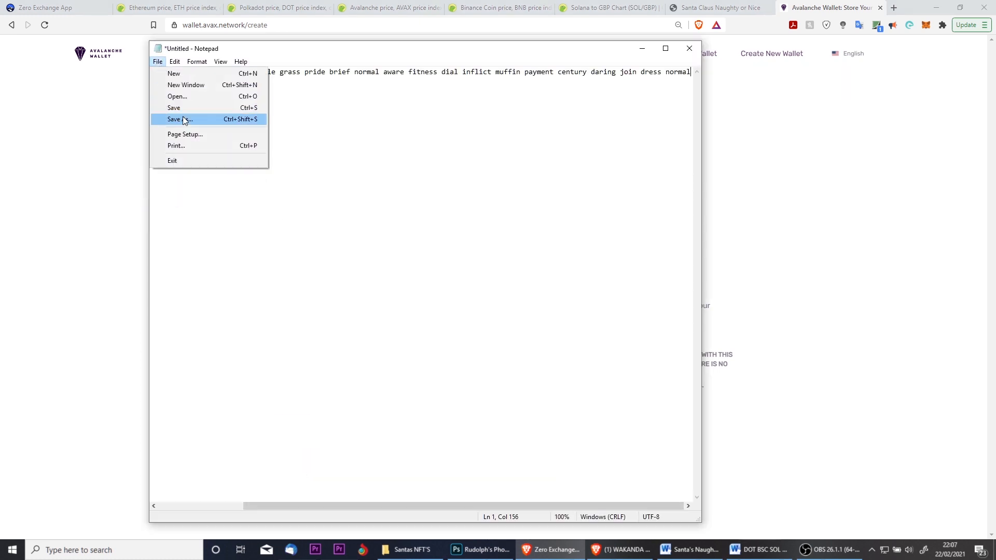
pyautogui.click(179, 119)
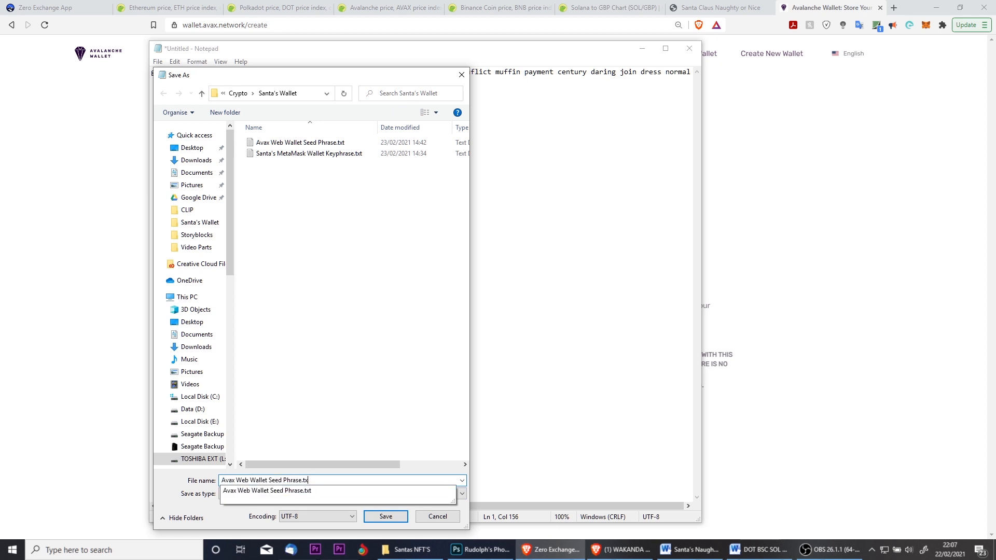
pyautogui.click(385, 515)
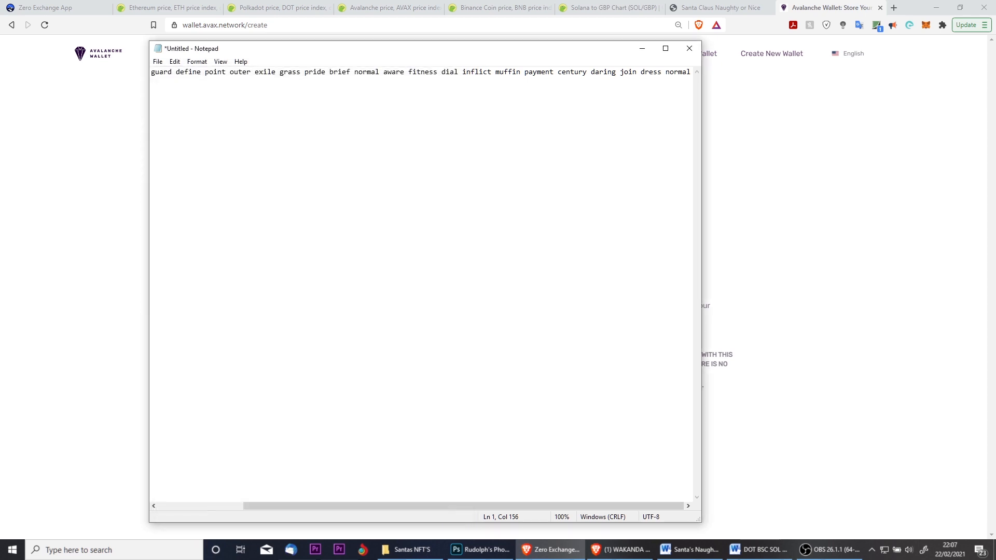
# - Confirm the phrase was written down, verify the missing words, and enter the 0 AVAX wallet
pyautogui.click(688, 48)
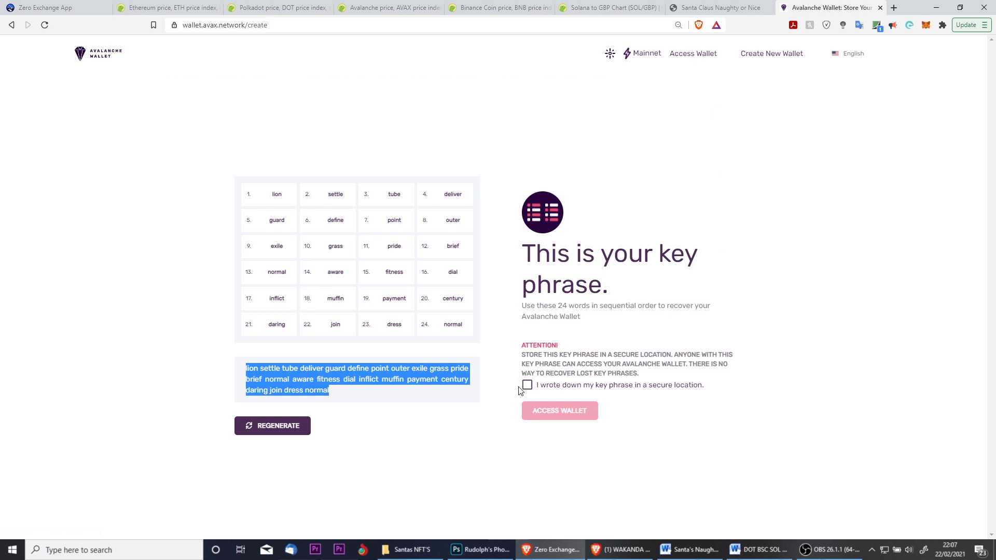
pyautogui.click(526, 385)
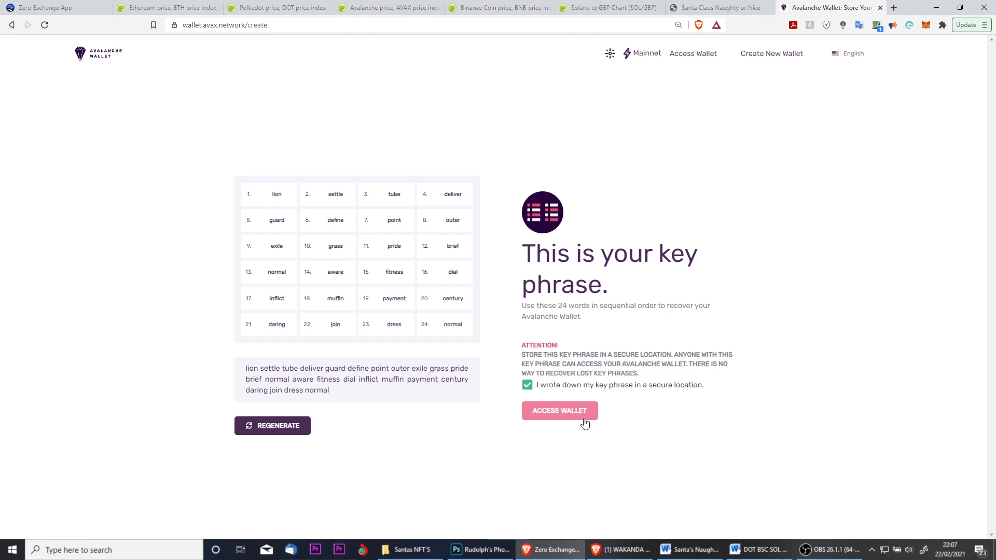
pyautogui.click(558, 411)
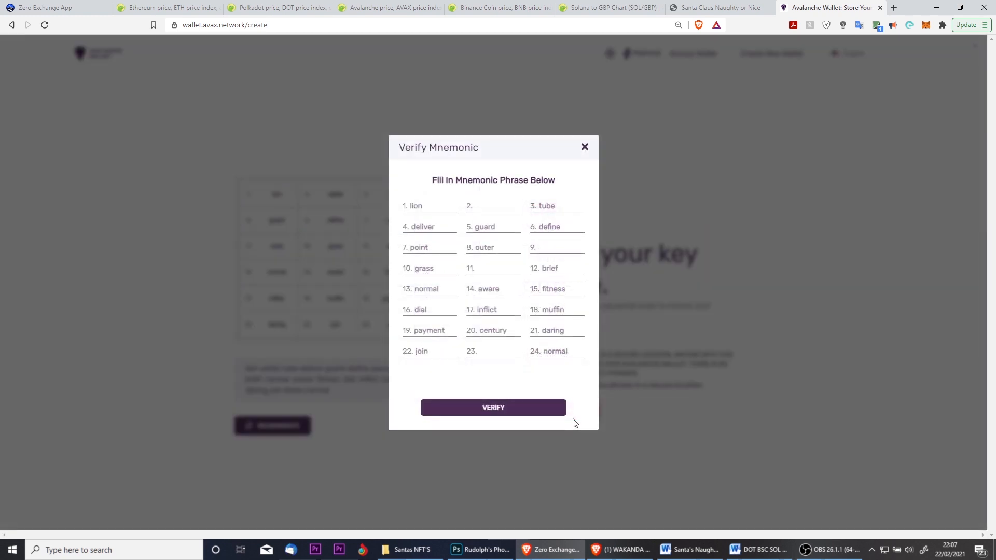
pyautogui.moveTo(487, 322)
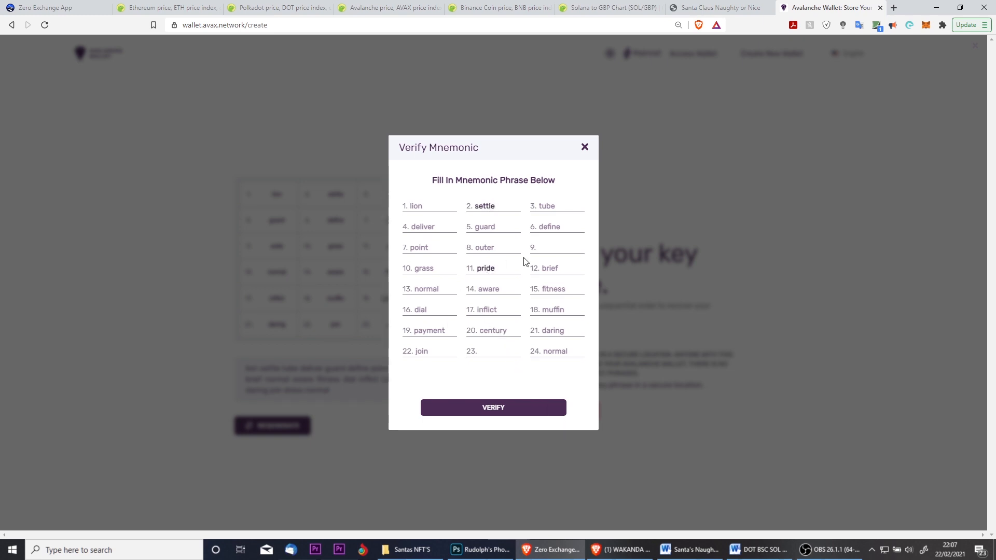
pyautogui.click(492, 407)
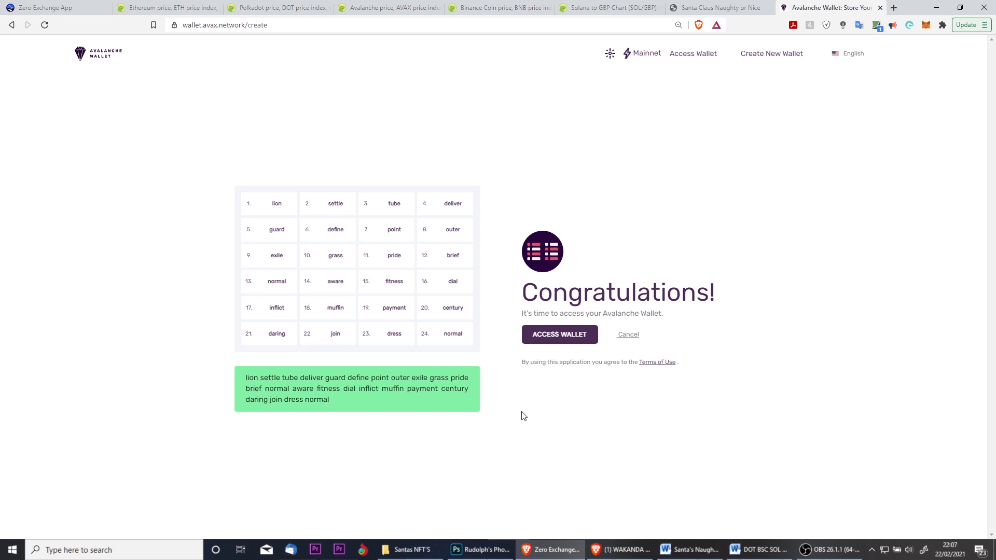
pyautogui.click(559, 333)
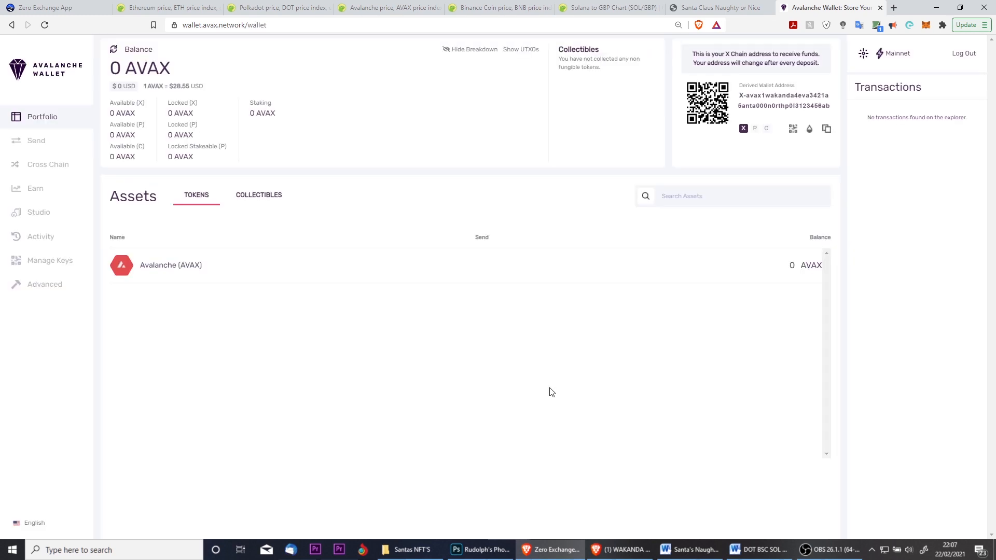
pyautogui.moveTo(552, 380)
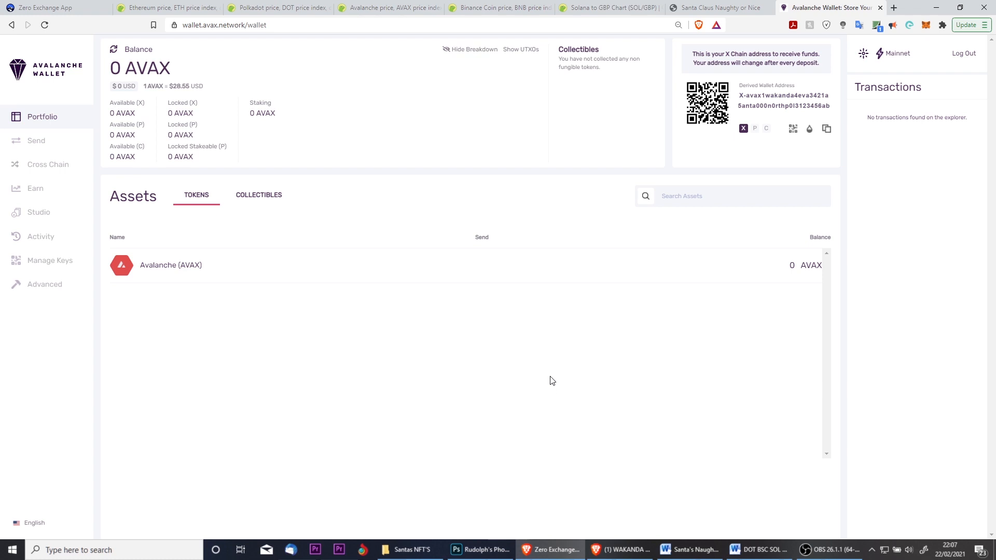
pyautogui.moveTo(558, 354)
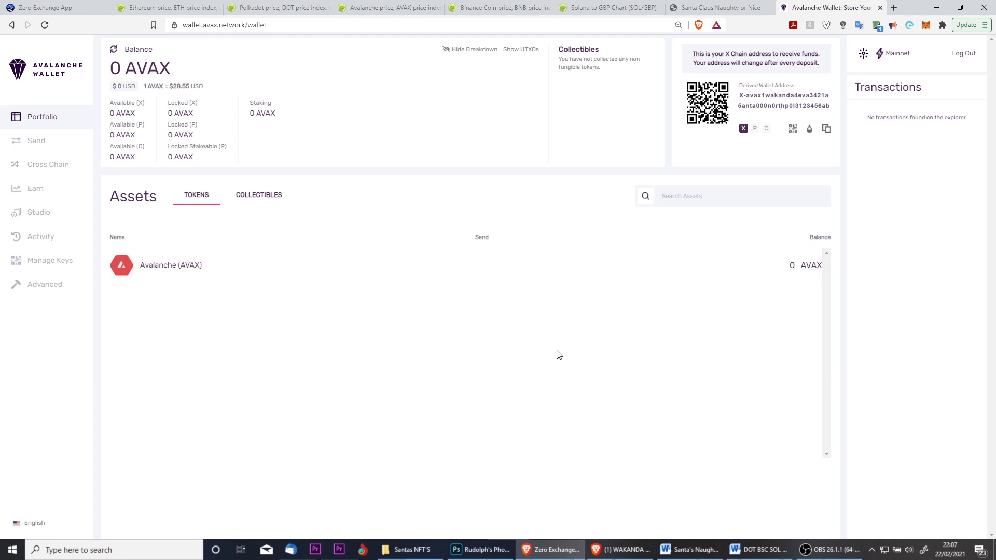
pyautogui.moveTo(744, 141)
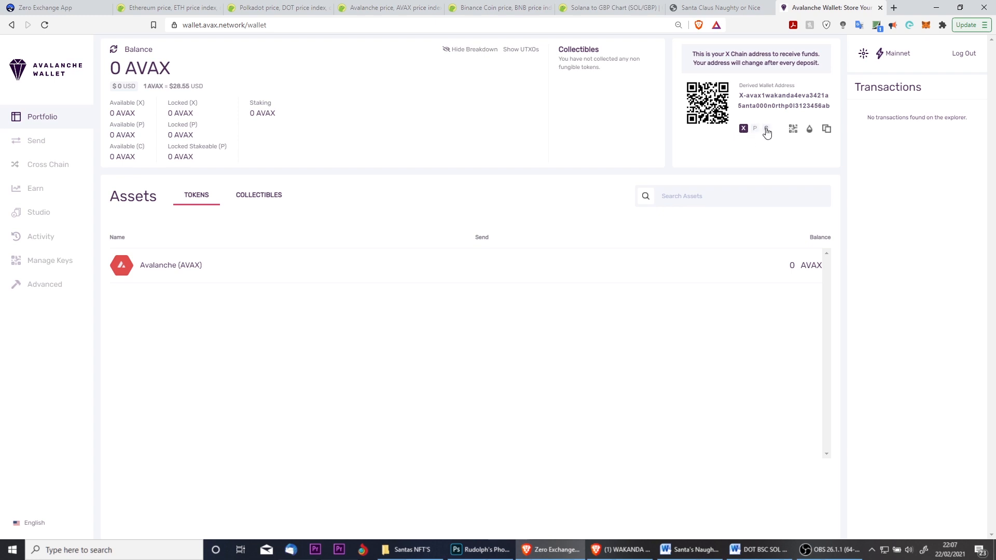
# - Copy the wallet's X-Chain receiving address and switch to Binance's AVAX deposit page
pyautogui.click(766, 128)
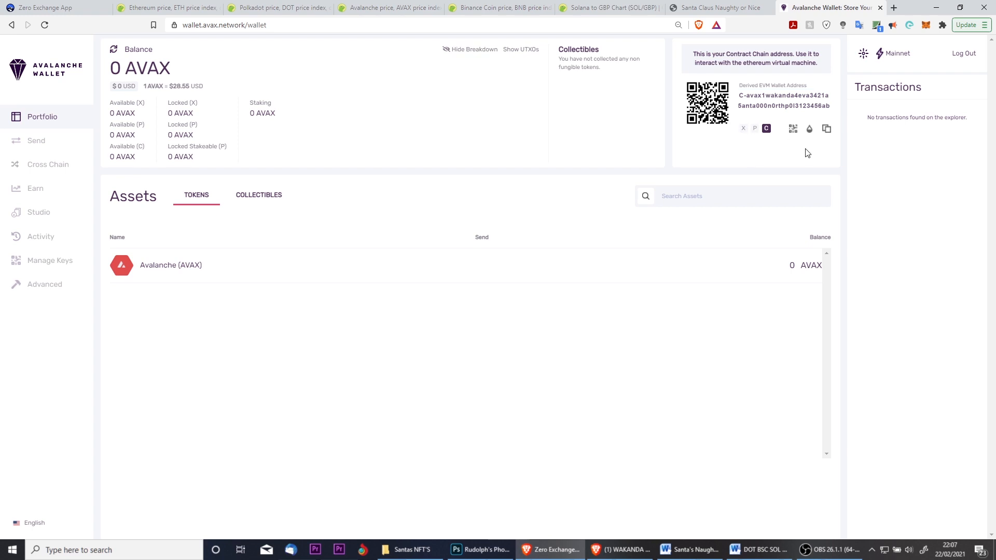
pyautogui.moveTo(807, 150)
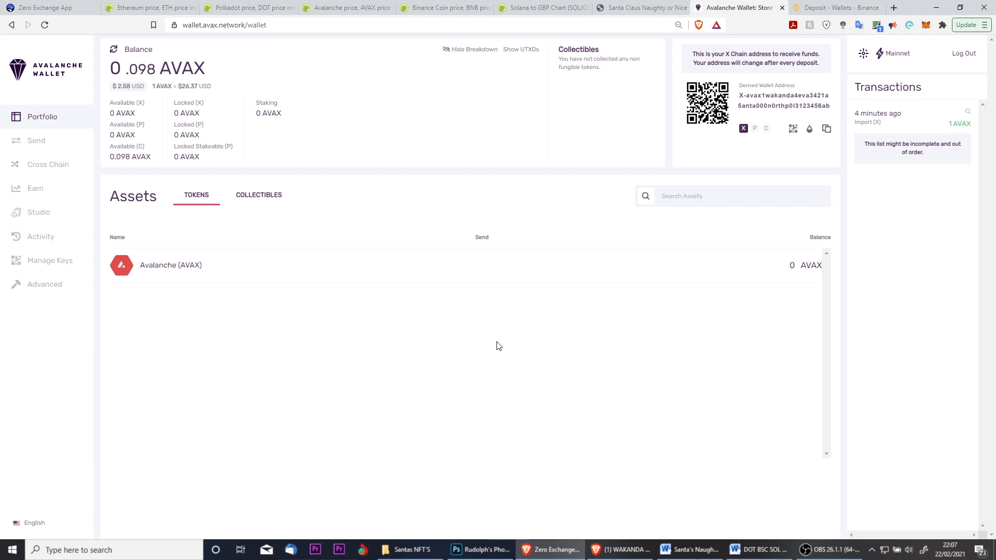
pyautogui.moveTo(738, 145)
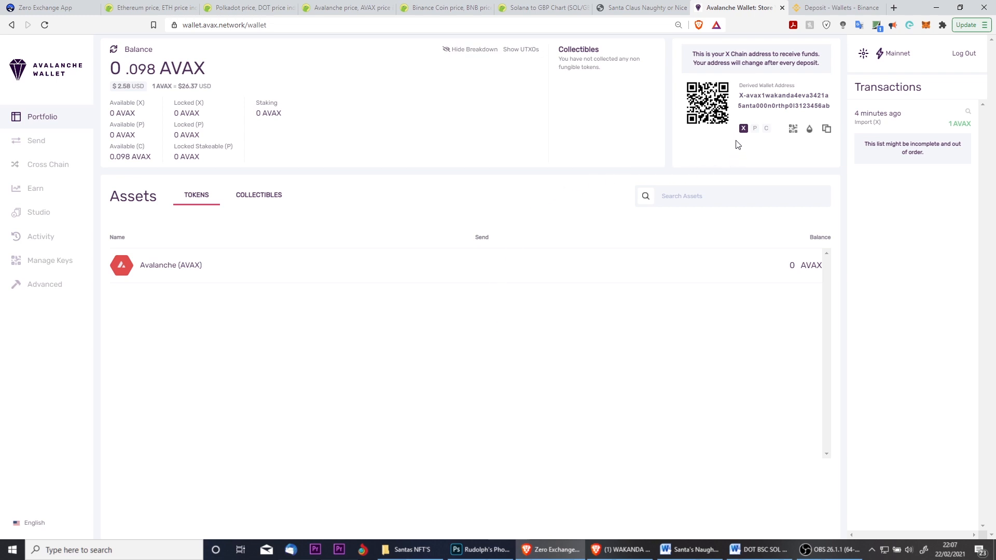
pyautogui.moveTo(823, 148)
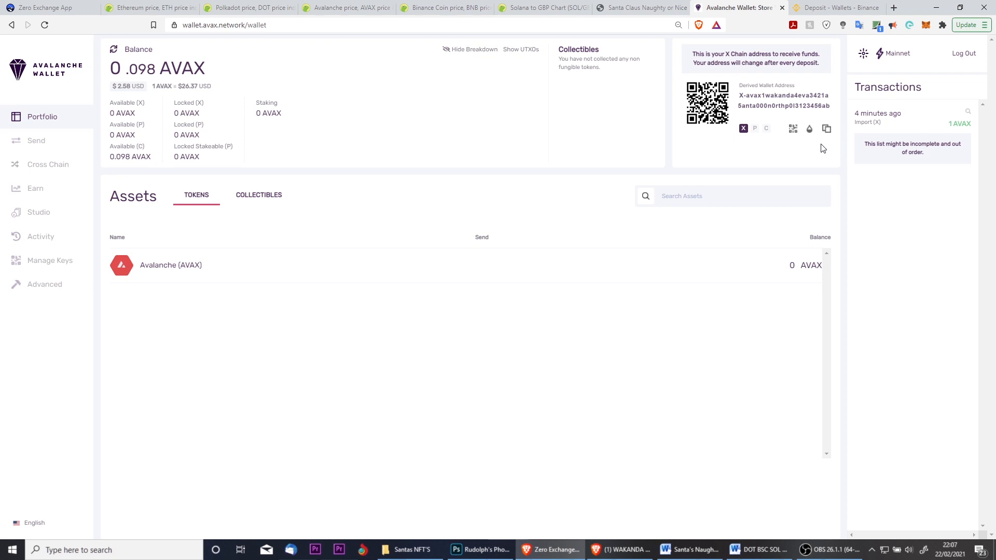
pyautogui.click(826, 128)
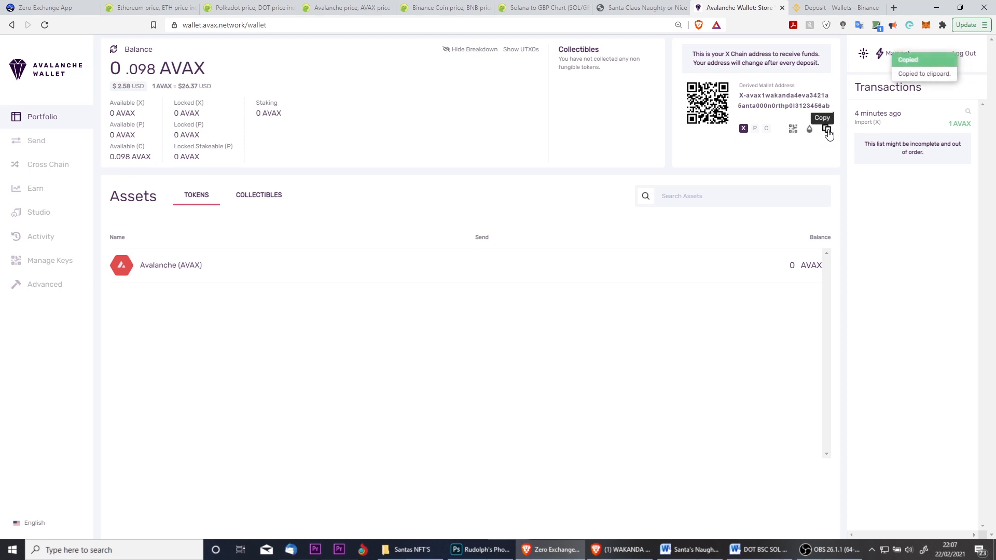
pyautogui.click(837, 8)
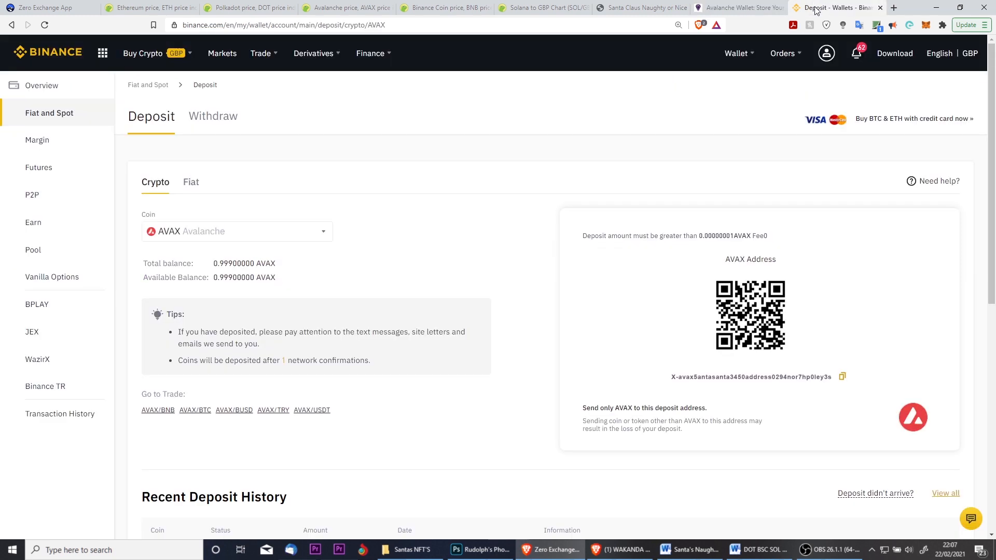
pyautogui.moveTo(535, 146)
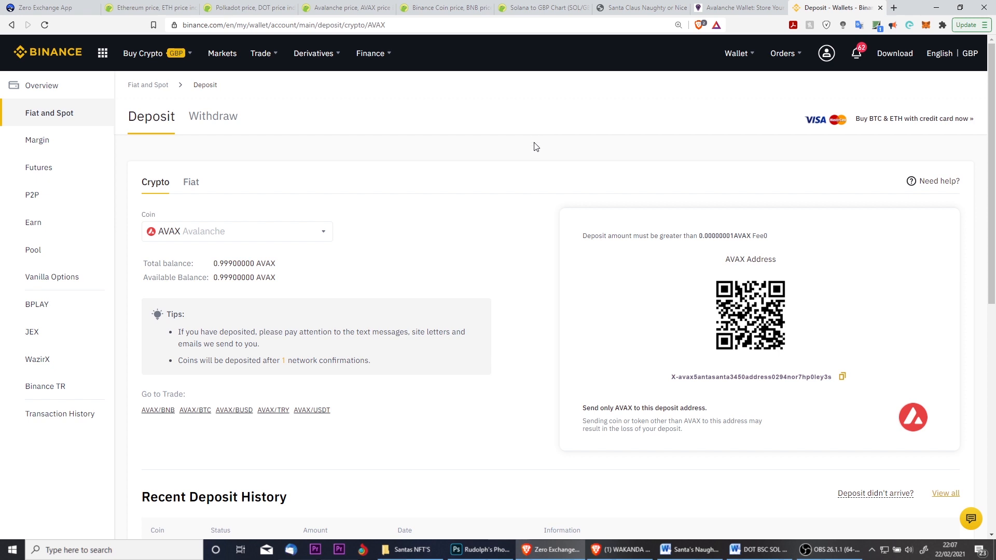
pyautogui.moveTo(529, 221)
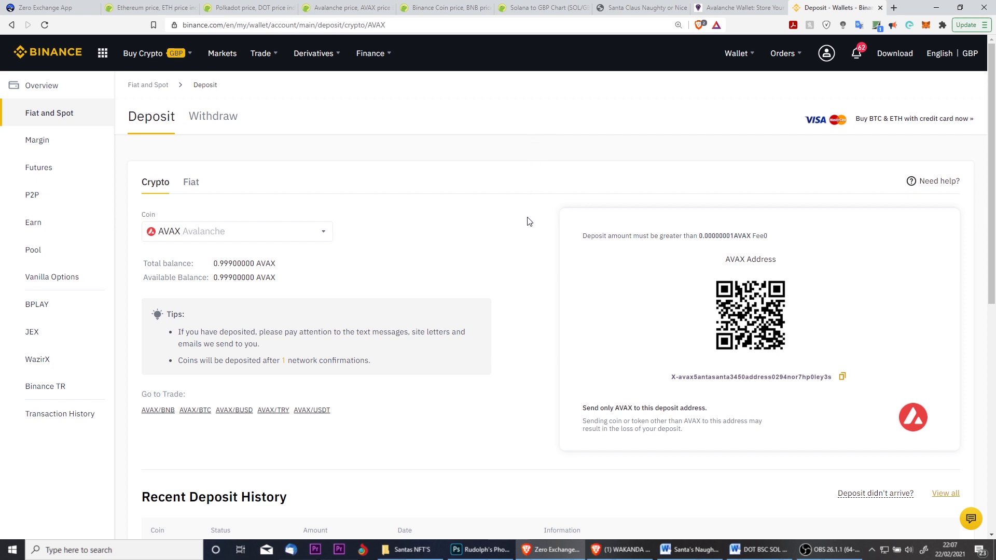
pyautogui.moveTo(524, 243)
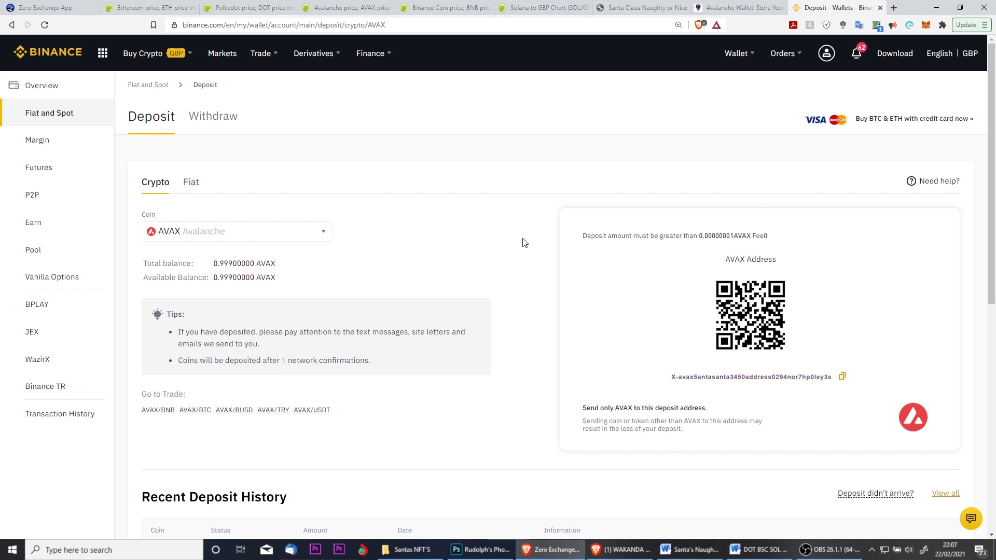
# - Switch from Binance's Deposit page to the Withdraw page
pyautogui.click(212, 116)
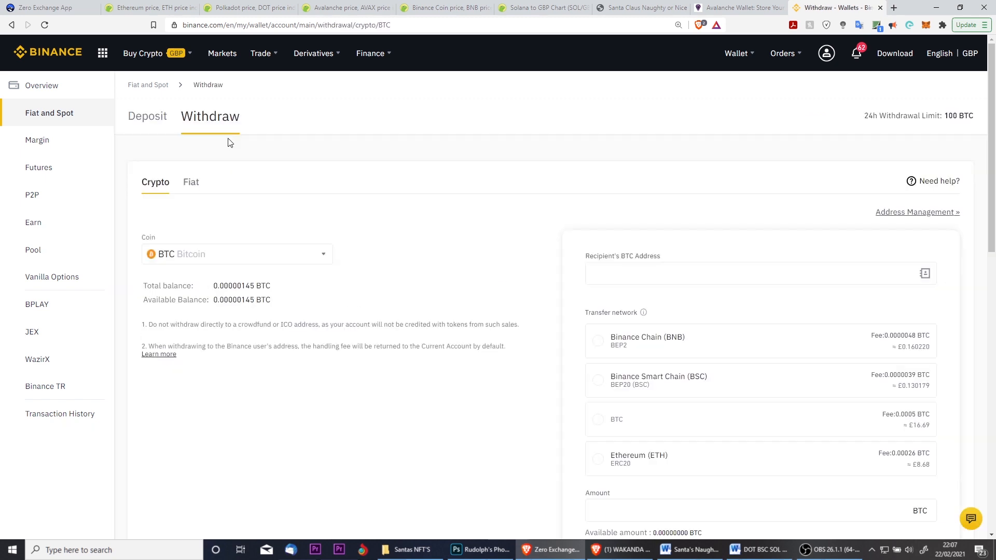
# - Submit a withdrawal of the maximum 0.999 AVAX to the pasted X-chain wallet address
pyautogui.click(237, 254)
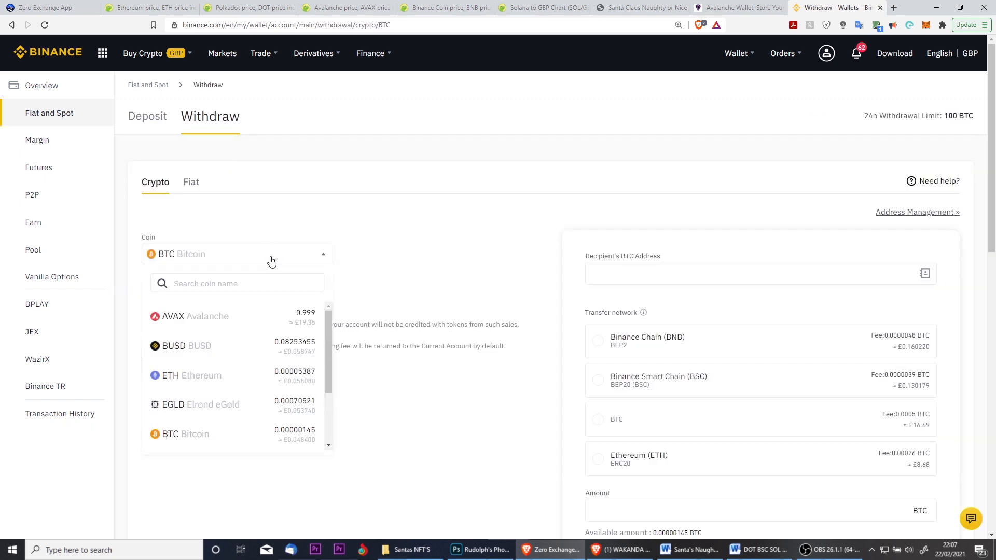
pyautogui.click(197, 316)
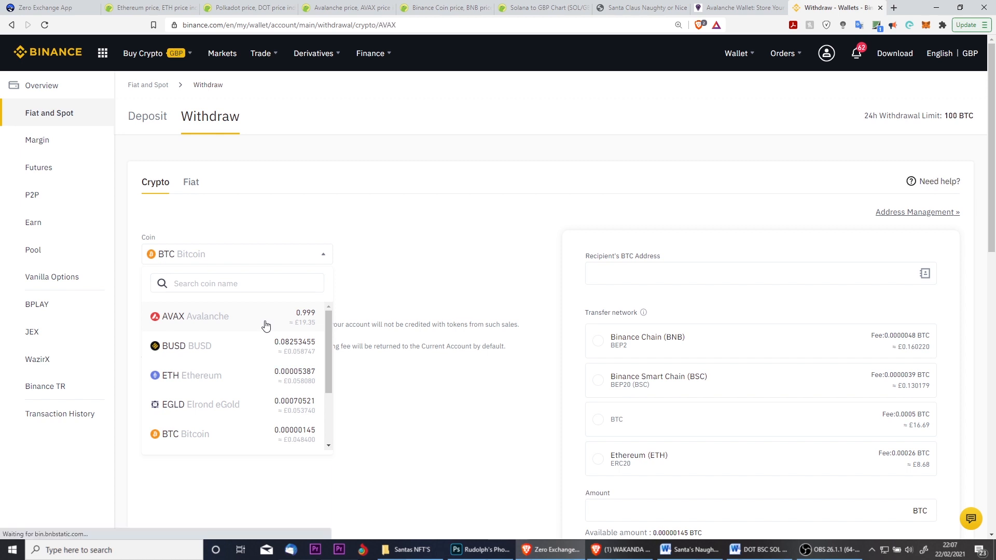
pyautogui.click(204, 316)
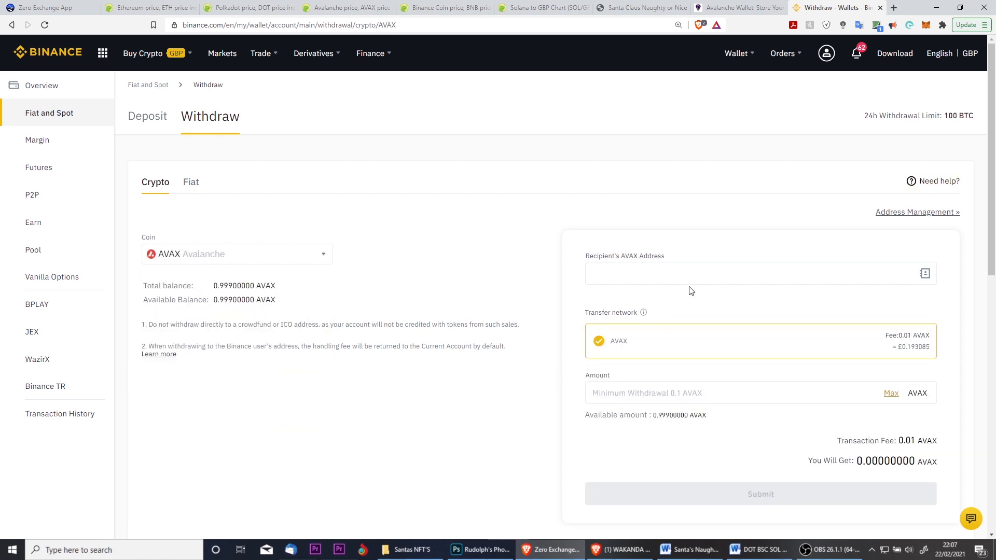
pyautogui.rightClick(690, 274)
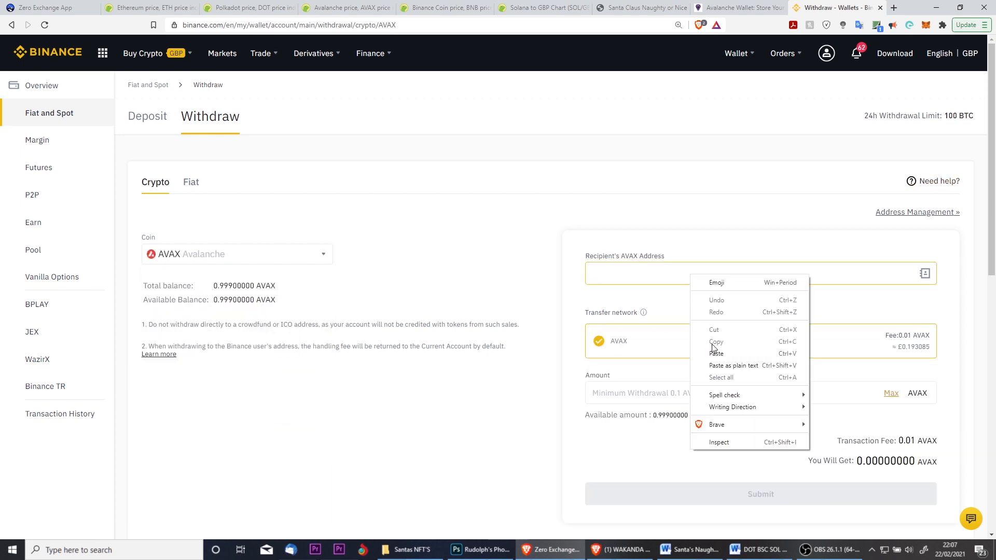
pyautogui.click(715, 353)
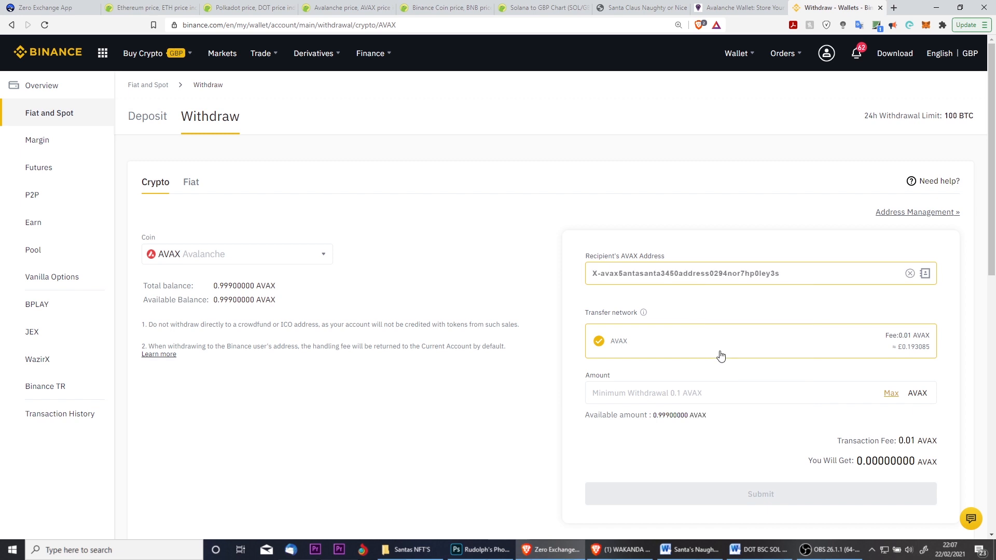
pyautogui.click(891, 393)
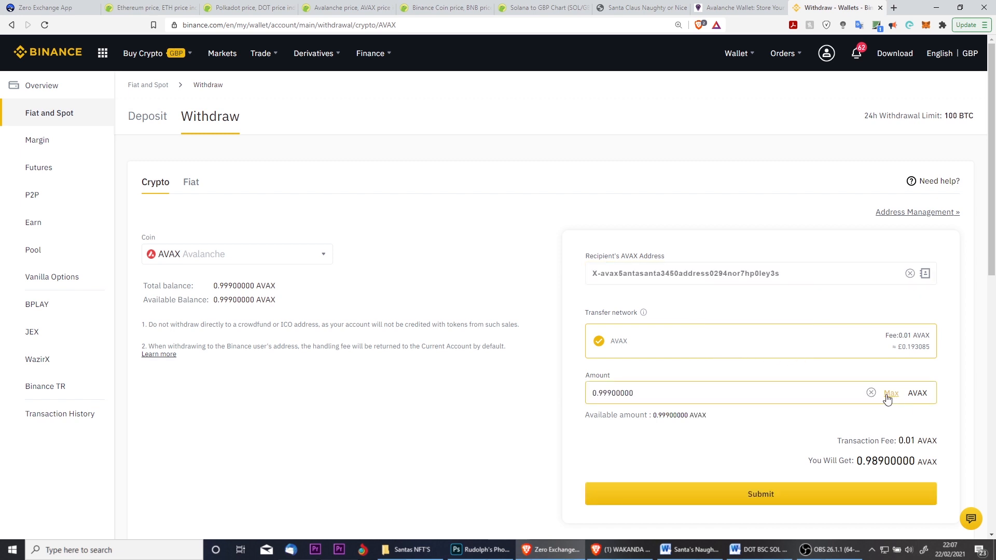
pyautogui.moveTo(798, 495)
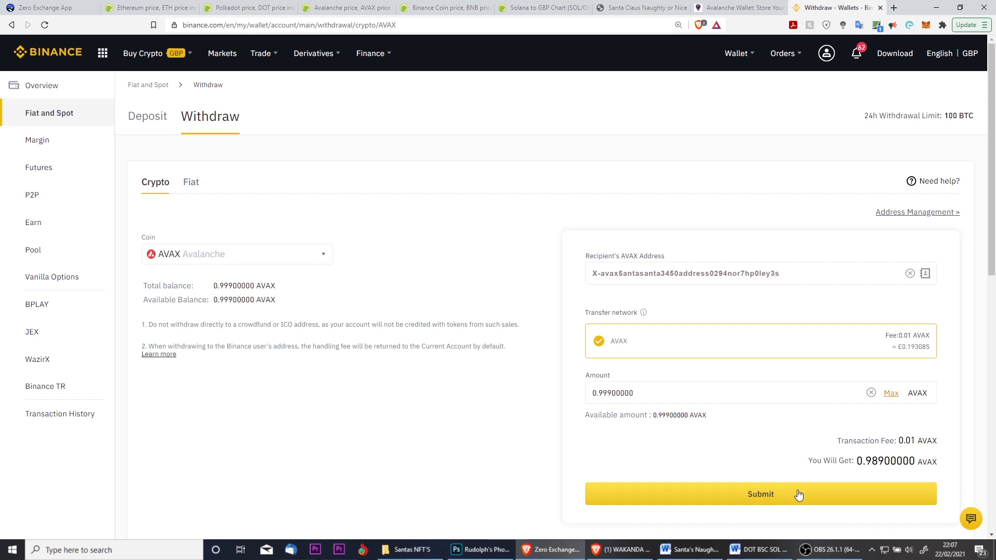
pyautogui.click(759, 494)
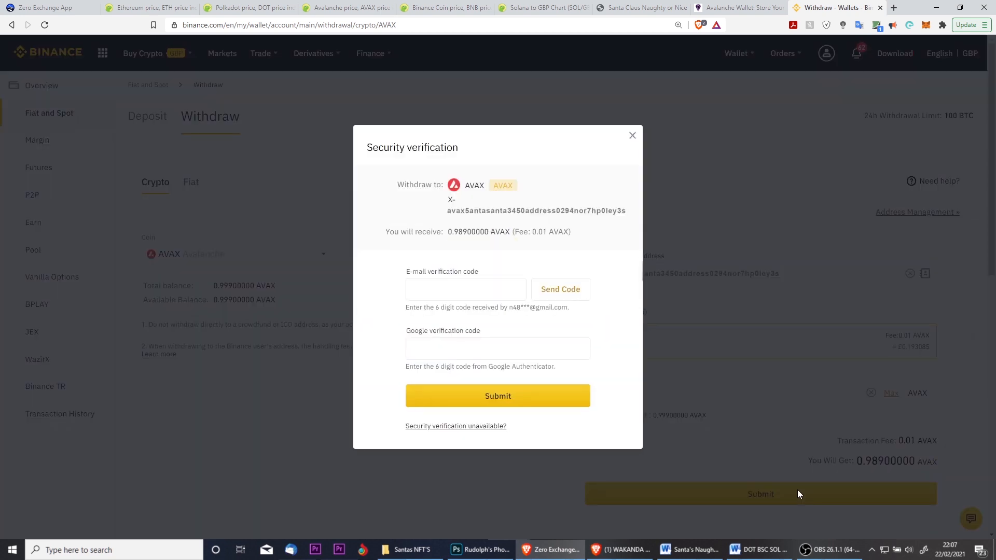
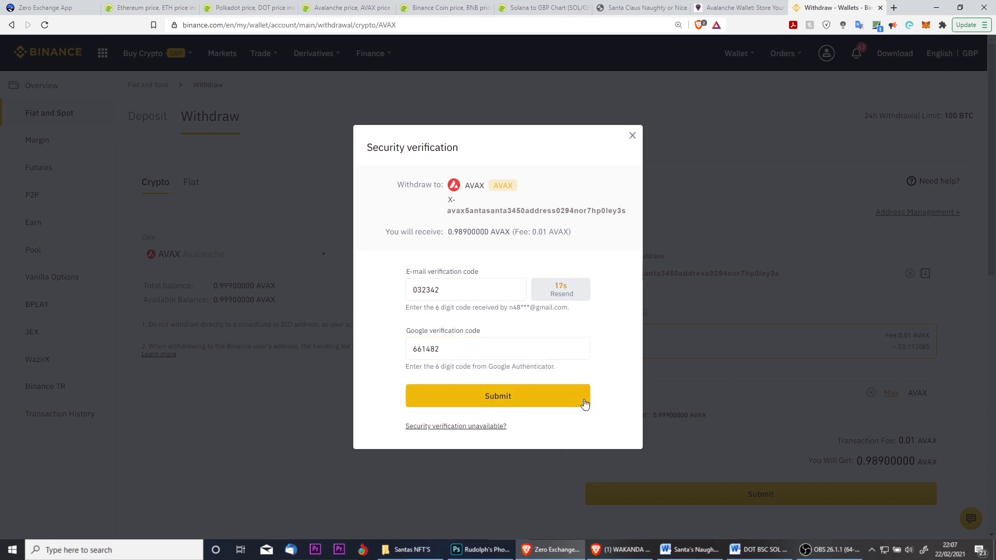
pyautogui.click(497, 395)
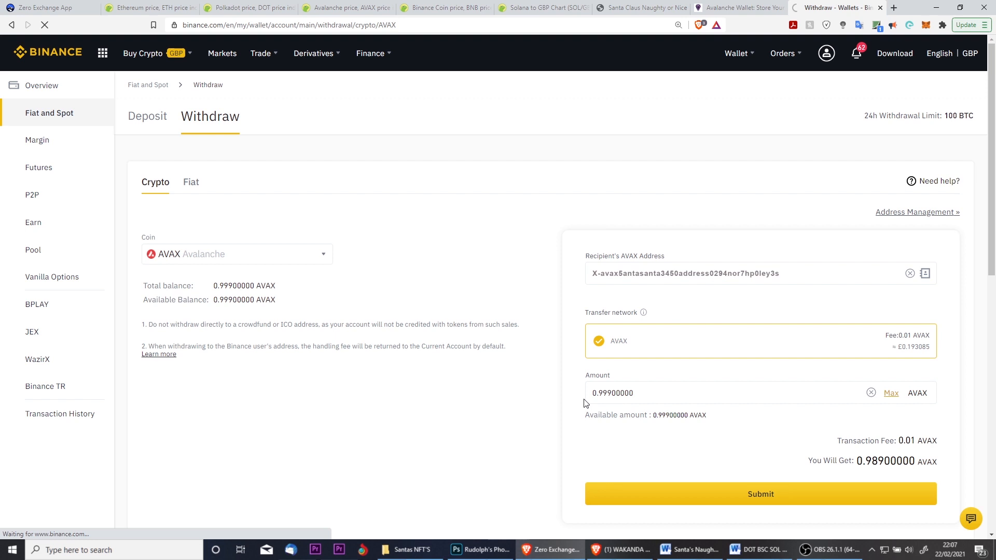
# - Review the submitted 0.999 AVAX withdrawal, then return to Avalanche Wallet
pyautogui.click(759, 493)
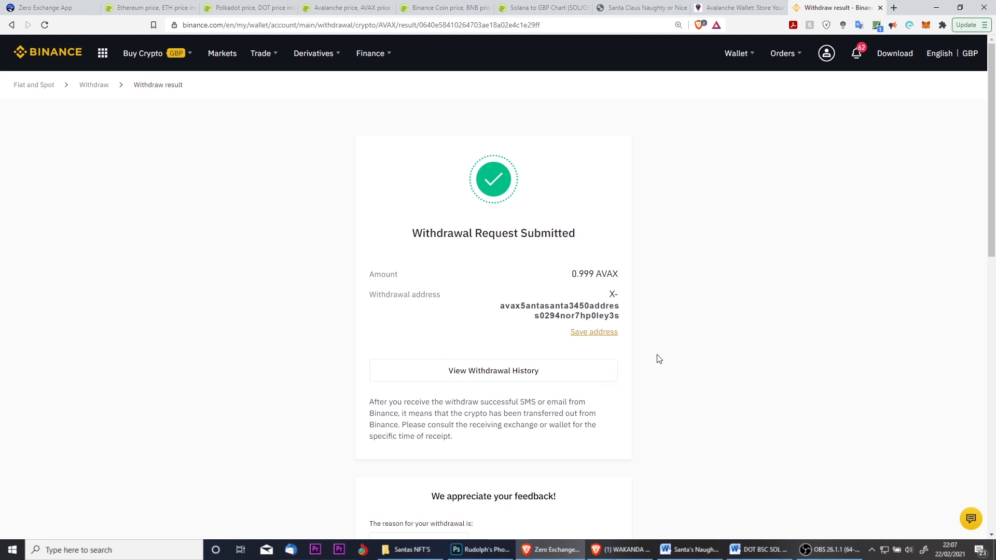
pyautogui.moveTo(655, 444)
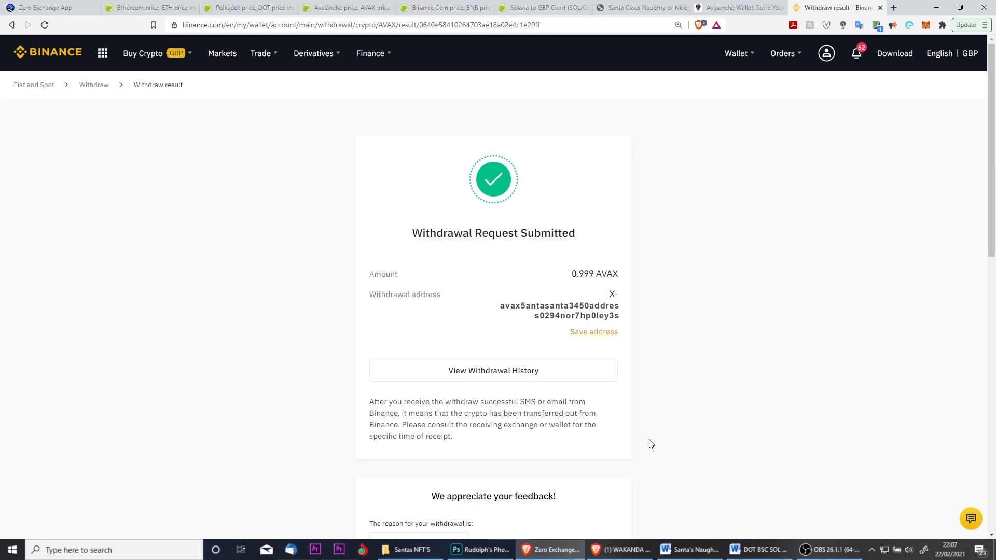
pyautogui.click(736, 8)
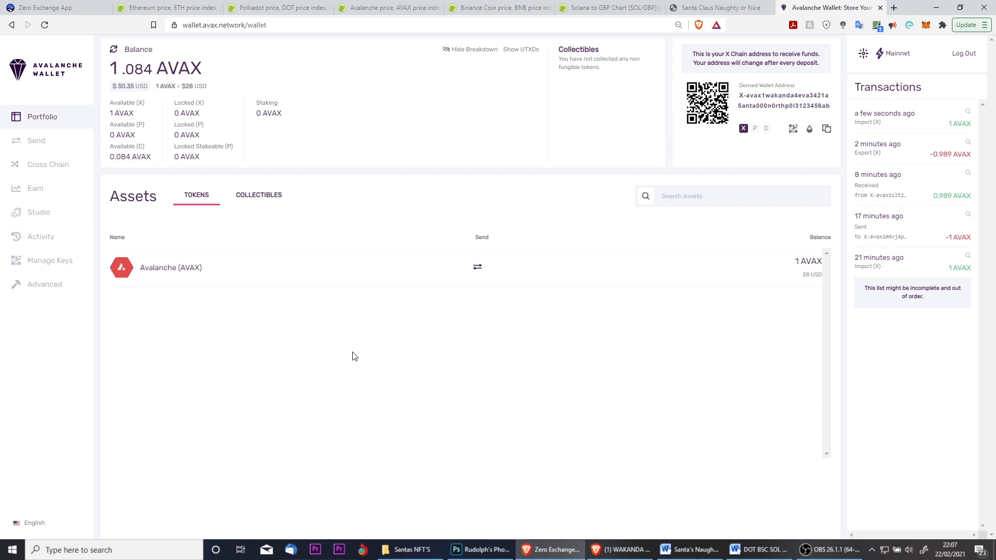
pyautogui.moveTo(342, 341)
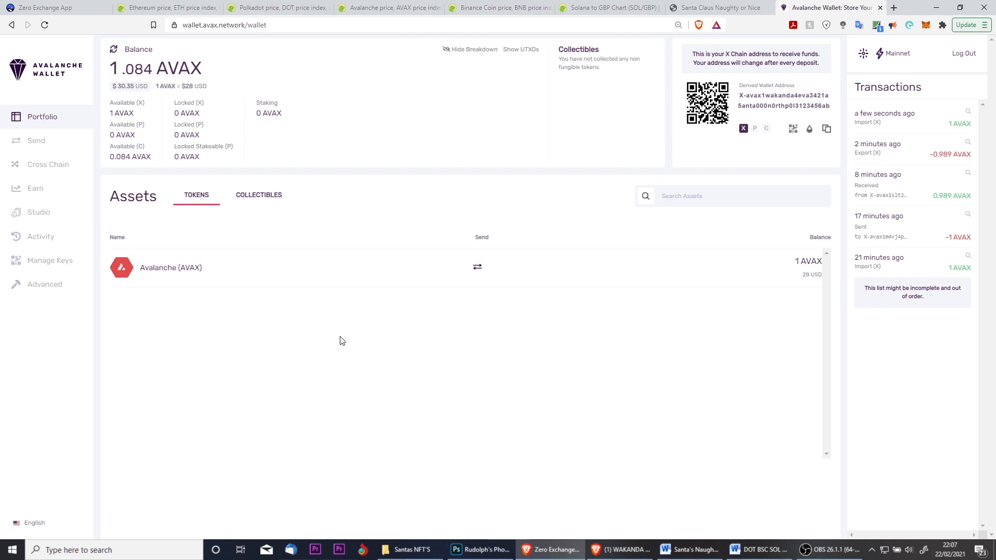
pyautogui.moveTo(57, 175)
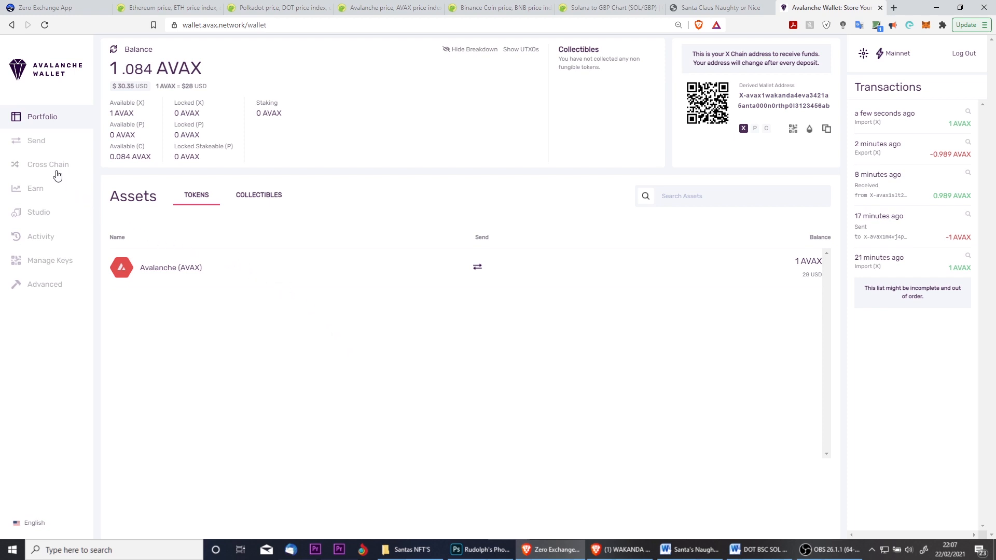
# - Check the 1 AVAX Import (X) arrival and go to the Cross Chain page
pyautogui.click(48, 164)
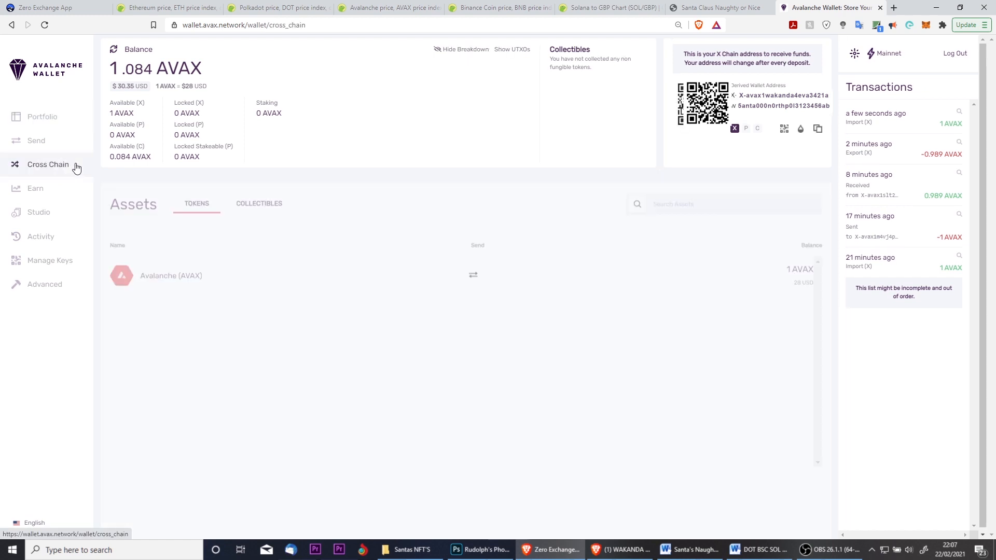
# - Transfer 0.999 AVAX from the X Chain to the C Chain
pyautogui.click(48, 164)
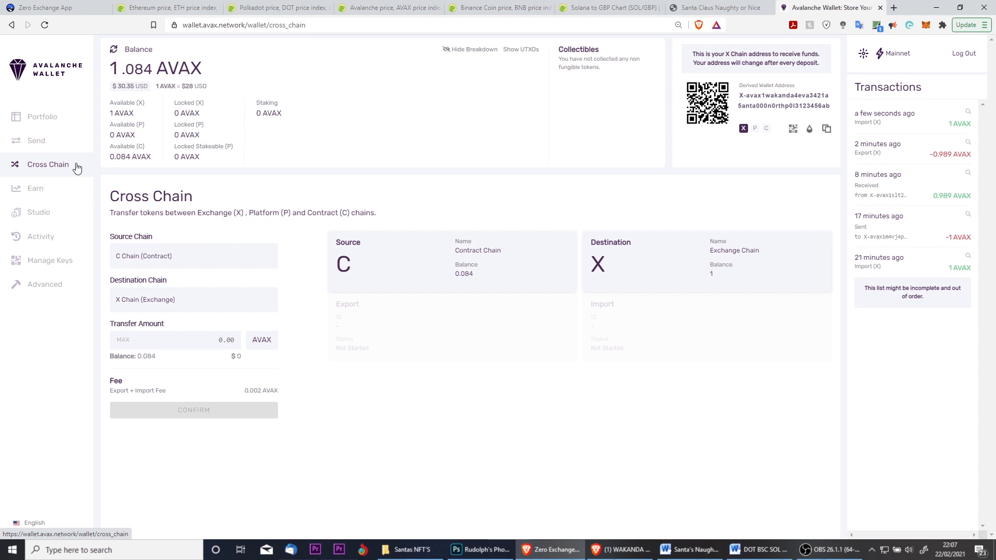
pyautogui.click(193, 255)
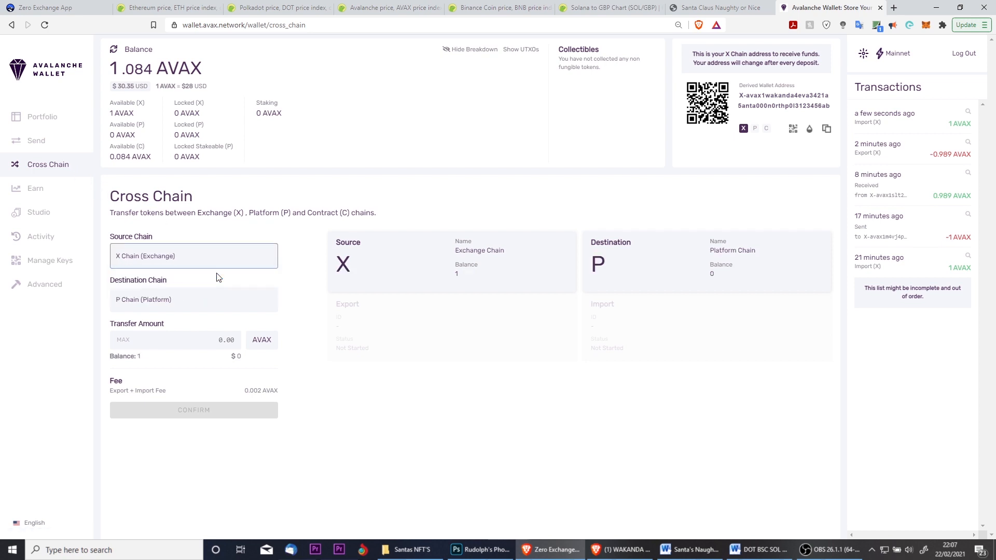
pyautogui.click(193, 299)
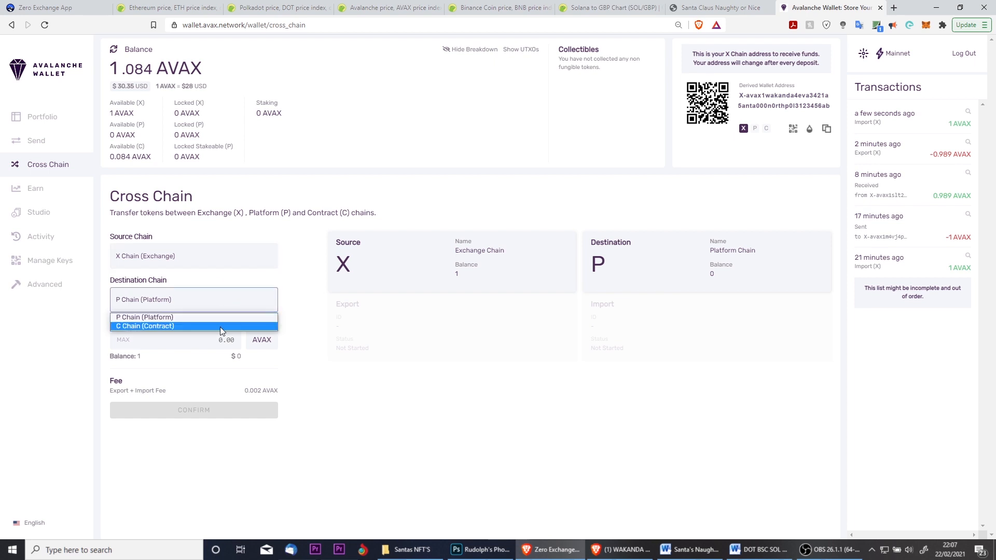
pyautogui.click(144, 326)
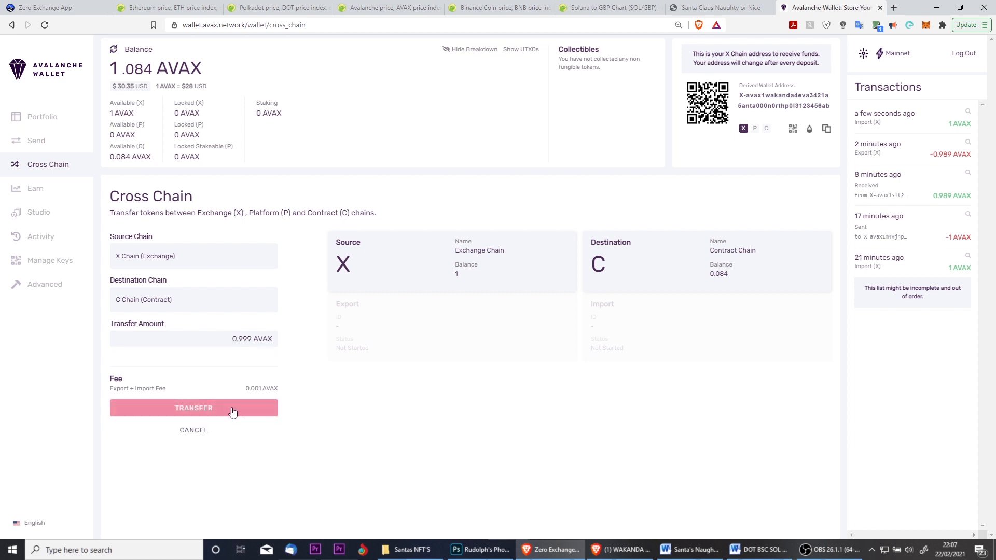
pyautogui.click(193, 408)
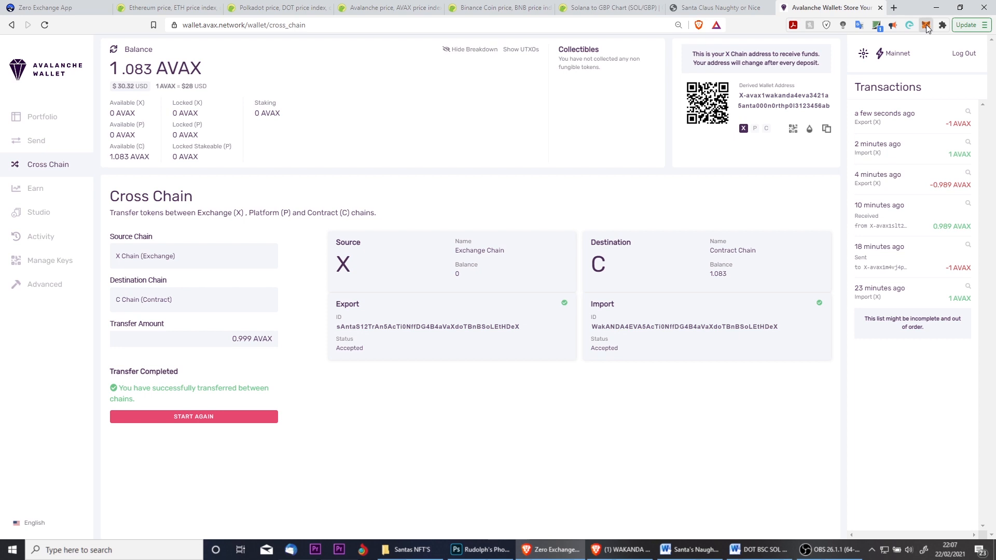
# - Check the C-AVAX balance in MetaMask and bring up the Send form
pyautogui.click(925, 25)
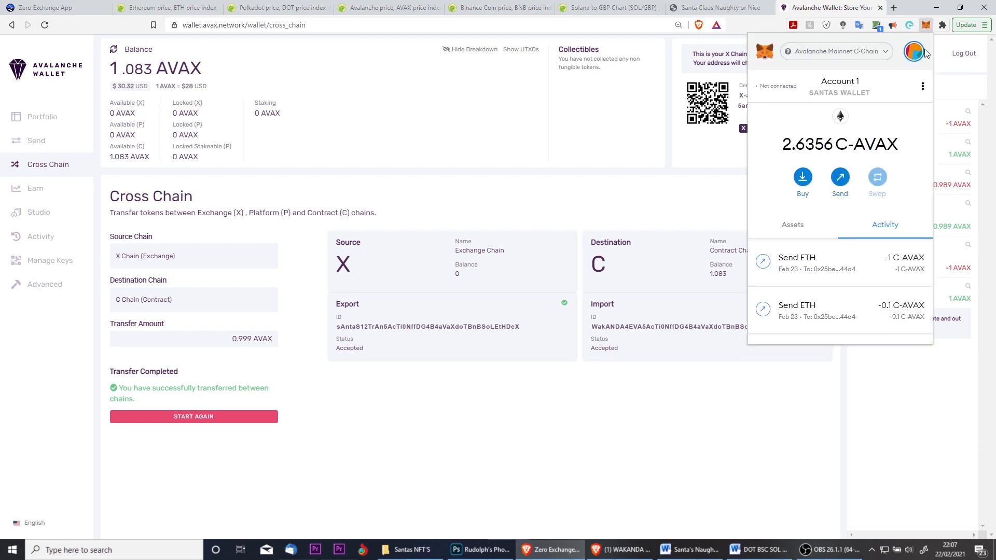
pyautogui.click(838, 81)
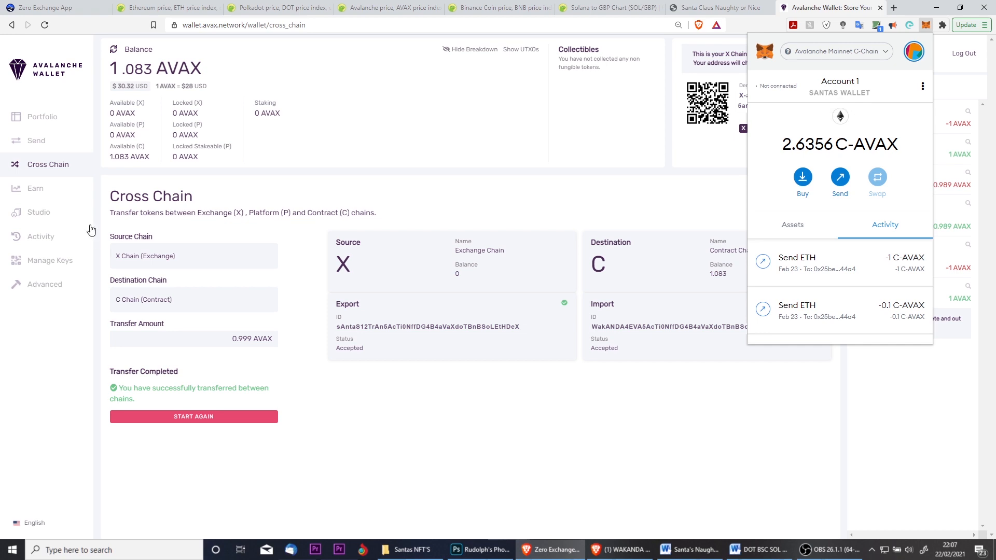
pyautogui.click(36, 140)
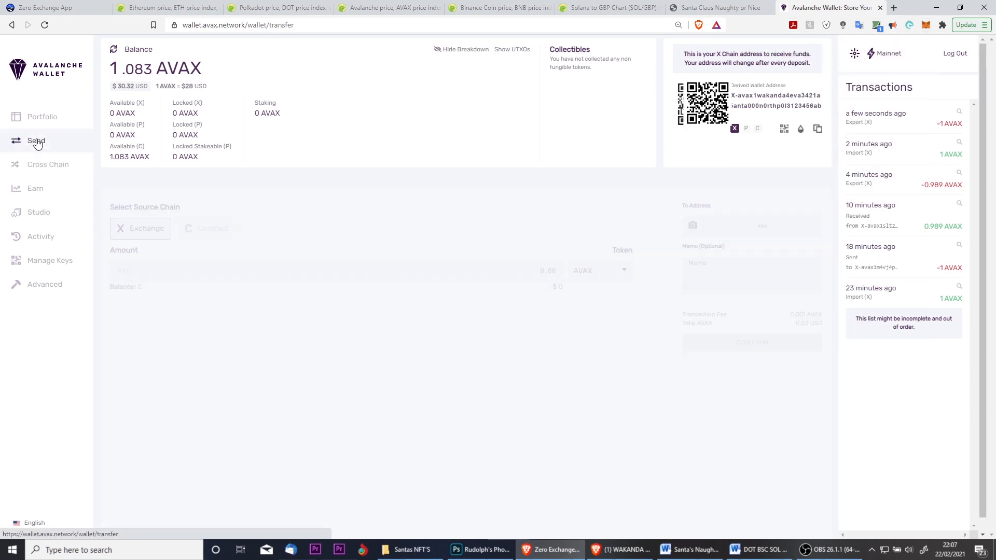
# - Prepare a C-chain send of 1 AVAX to the pasted MetaMask address
pyautogui.click(36, 140)
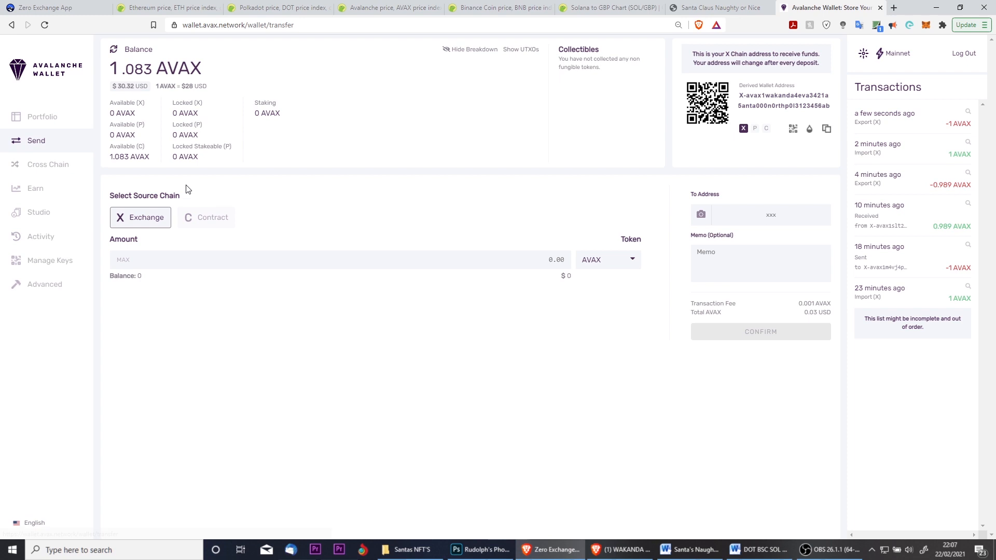
pyautogui.click(255, 260)
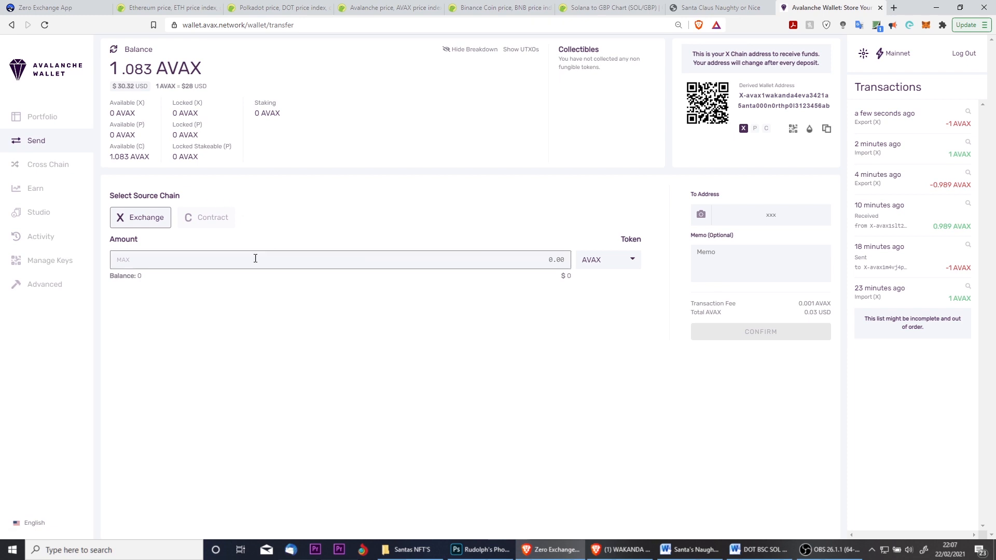
pyautogui.click(212, 217)
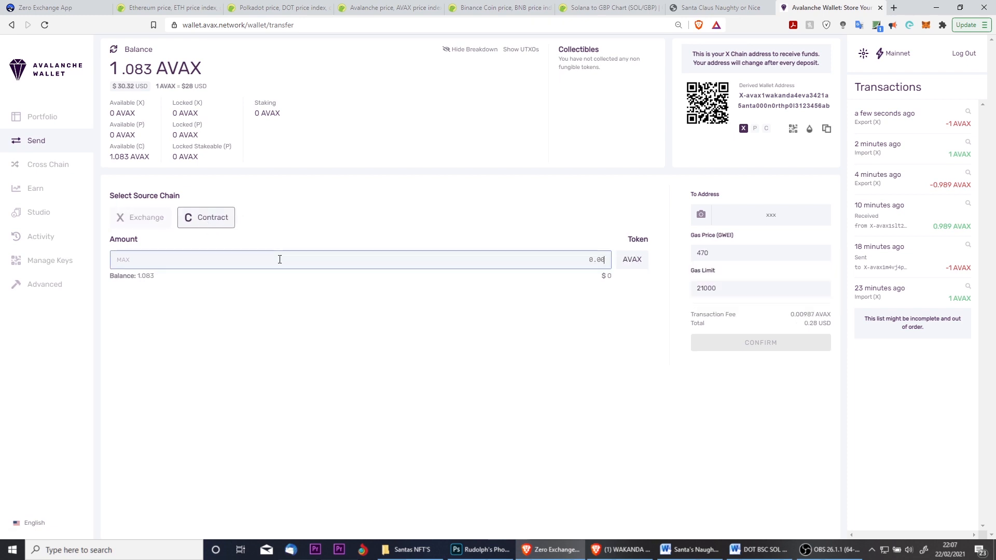
pyautogui.write('1')
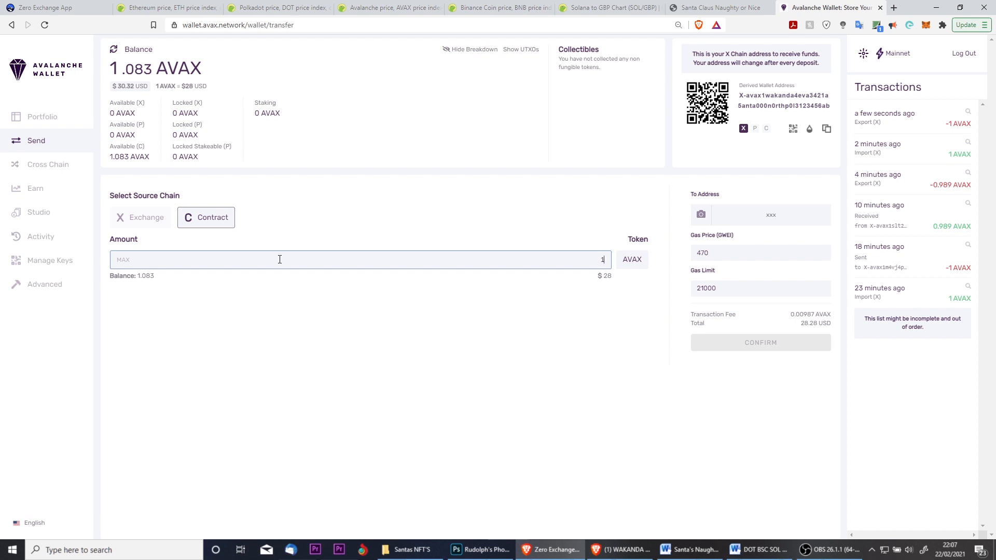
pyautogui.rightClick(770, 214)
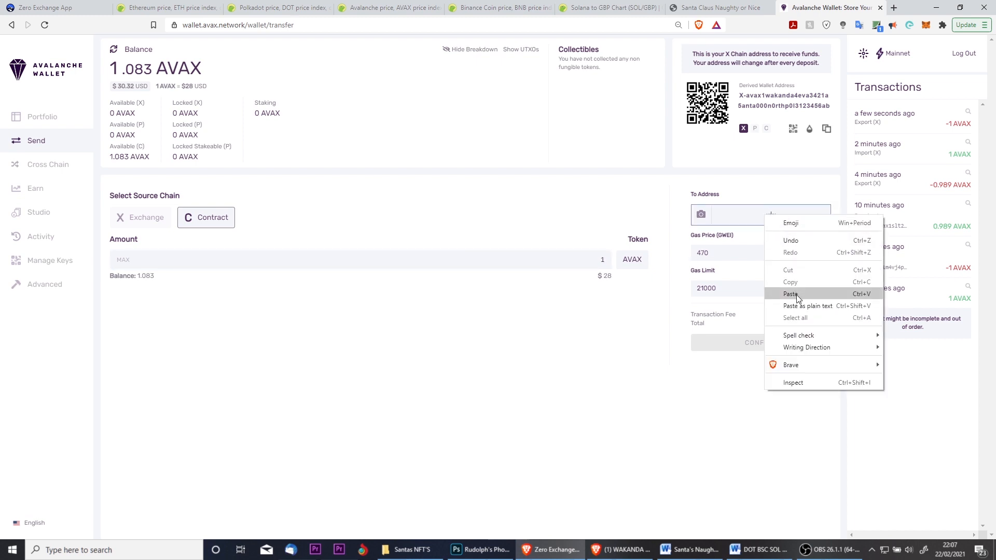
pyautogui.click(790, 293)
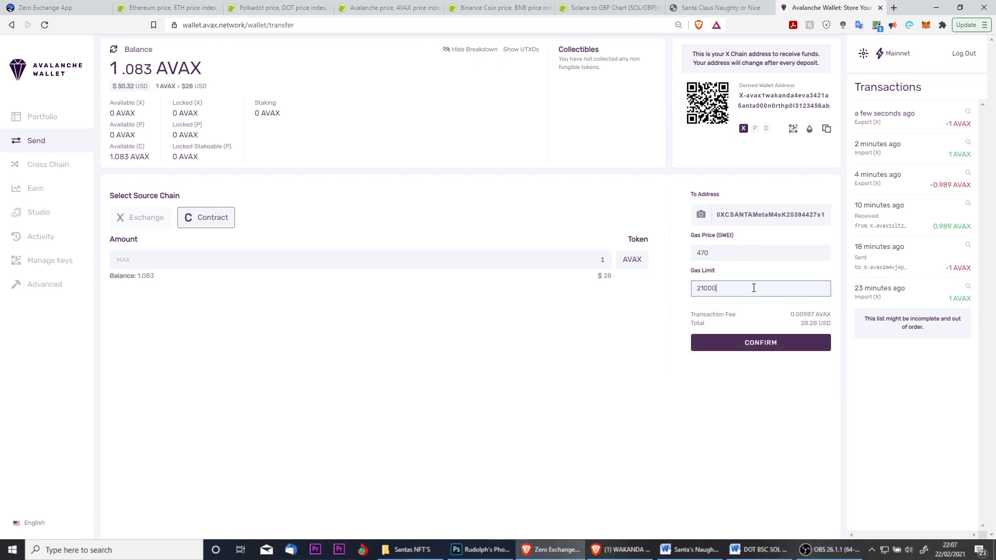
# - Confirm and submit the 1 AVAX send, then check MetaMask's 3.6356 C-AVAX balance
pyautogui.click(759, 342)
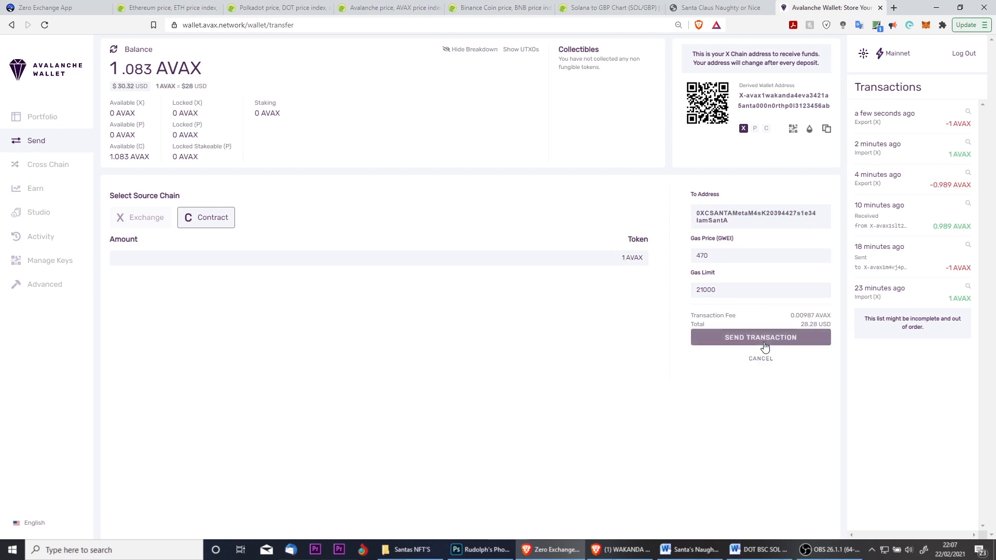
pyautogui.moveTo(818, 343)
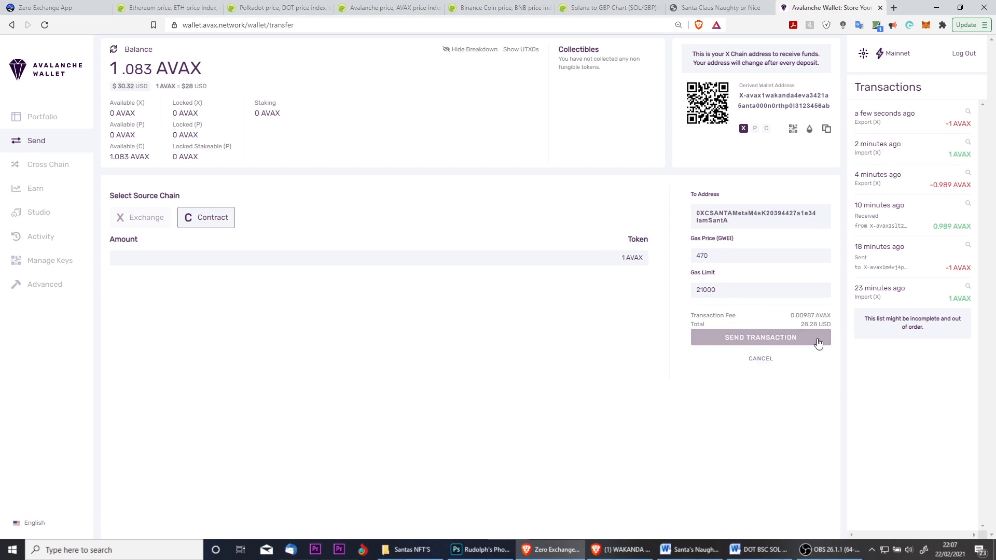
pyautogui.click(759, 337)
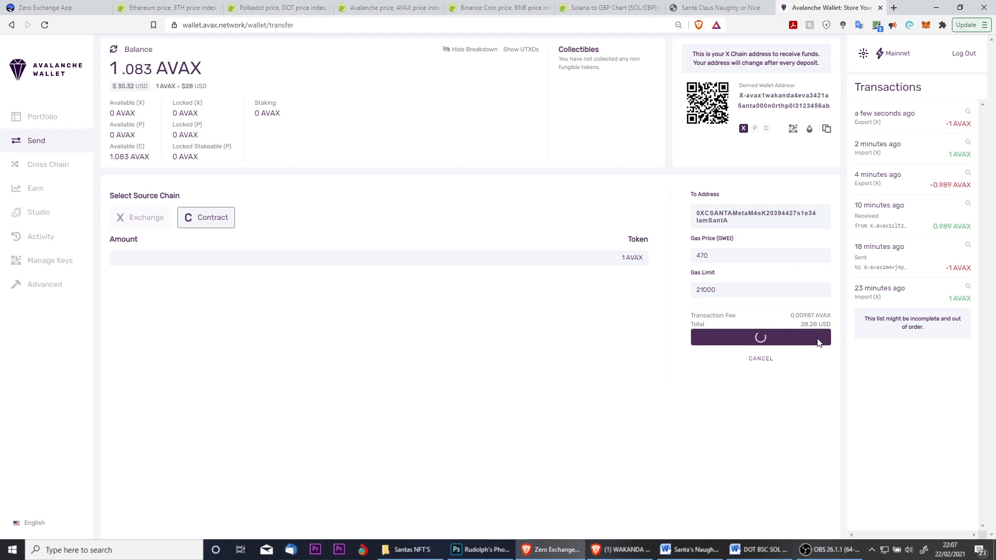
pyautogui.click(925, 24)
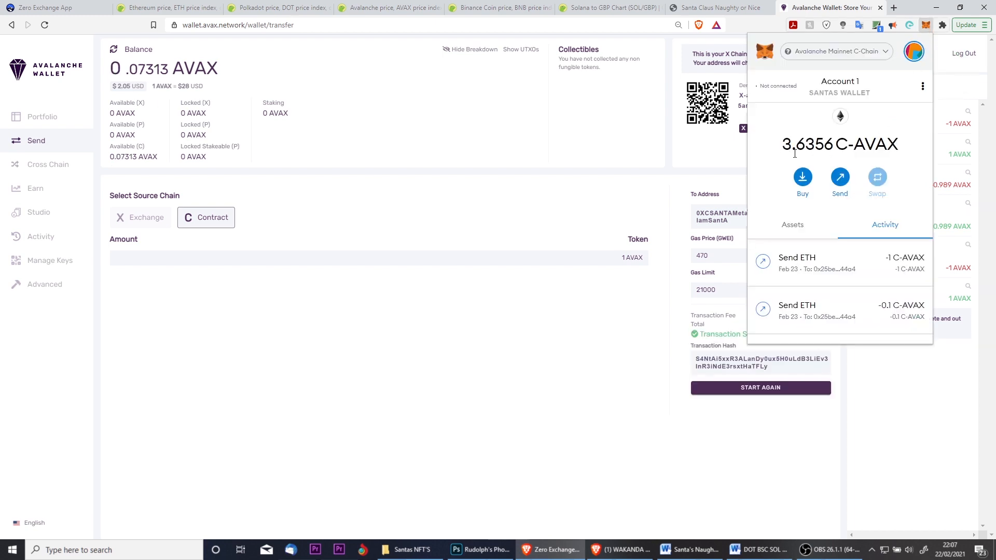
pyautogui.click(47, 8)
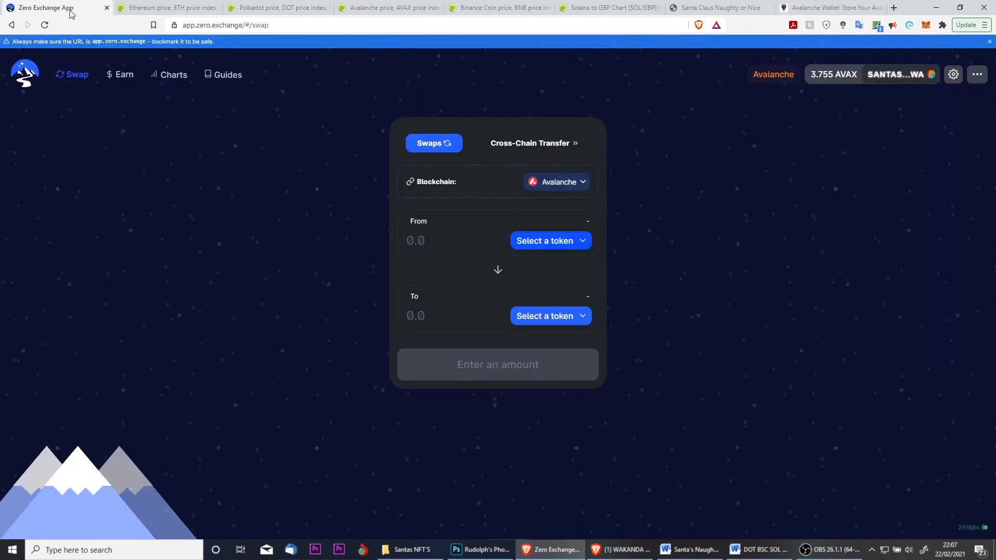
# - Browse the Zero Exchange swap app, copy the wallet's C-chain address, and view MetaMask's 3.6455 C-AVAX
pyautogui.click(549, 240)
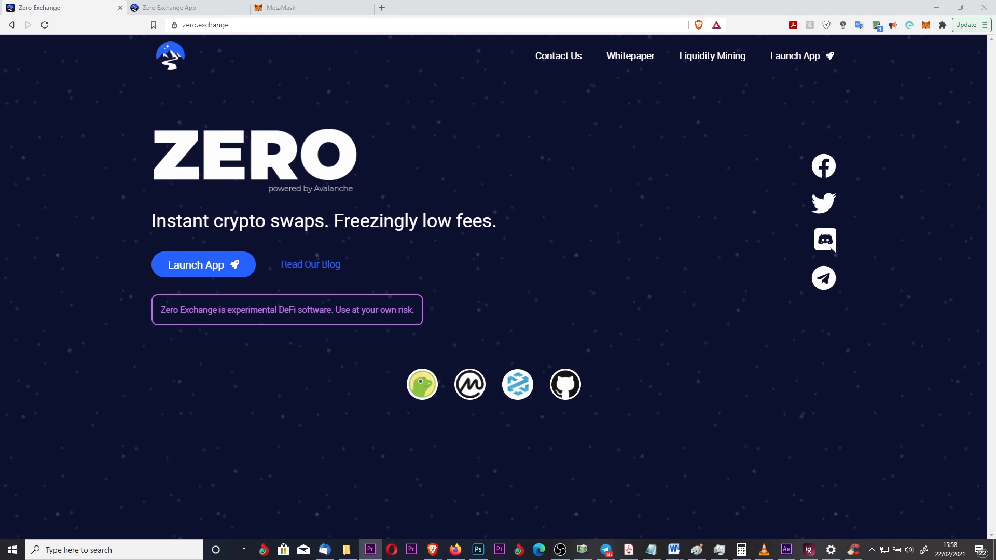
pyautogui.moveTo(419, 349)
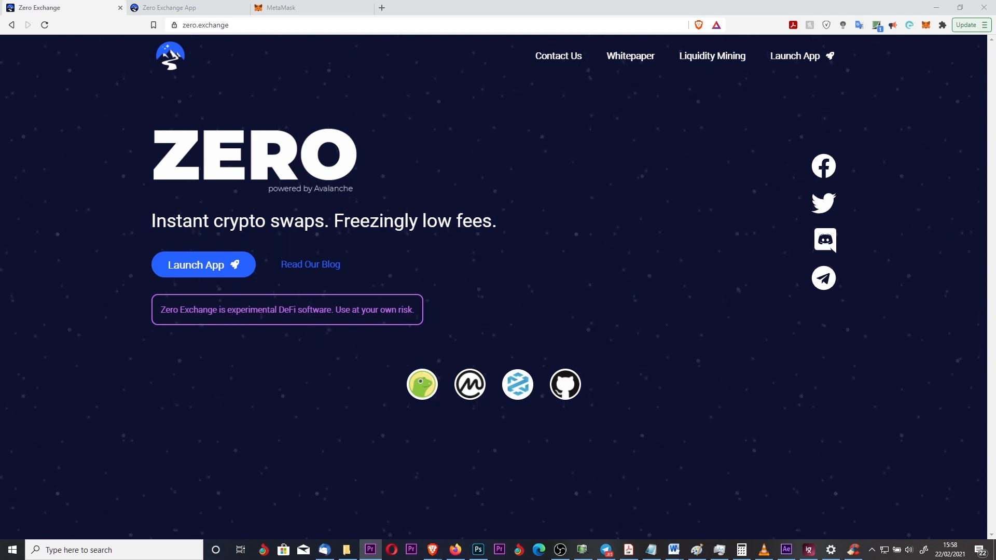
pyautogui.moveTo(610, 126)
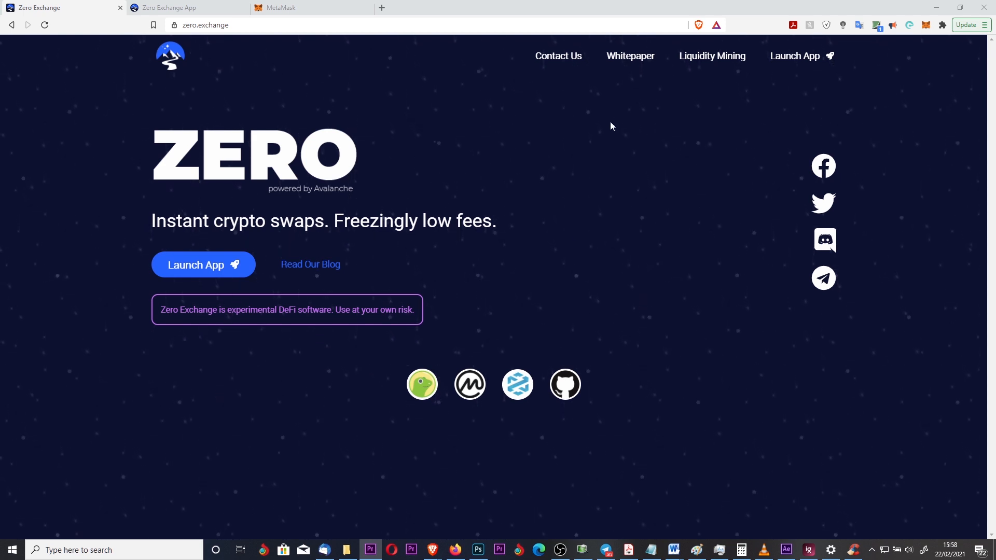
pyautogui.moveTo(420, 349)
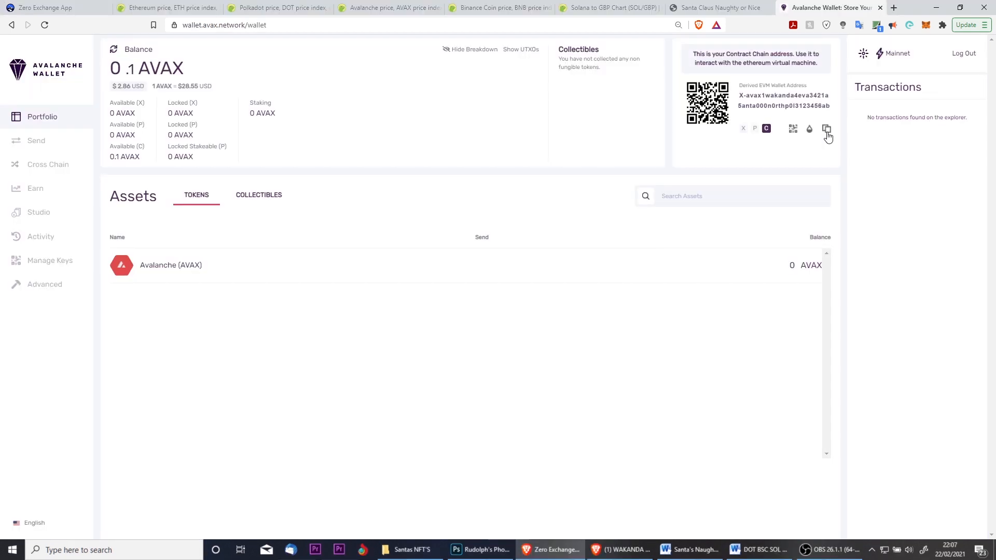
pyautogui.click(826, 128)
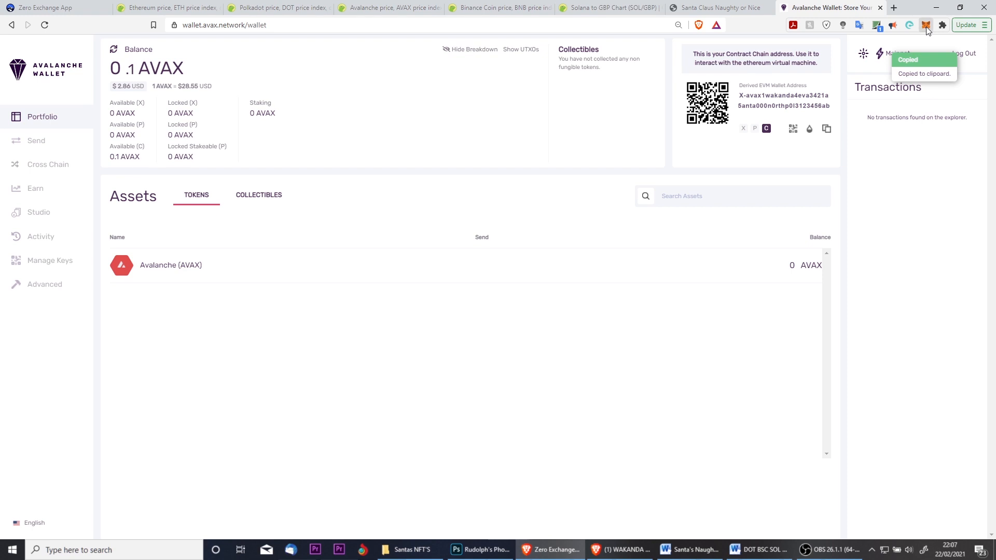
pyautogui.click(925, 25)
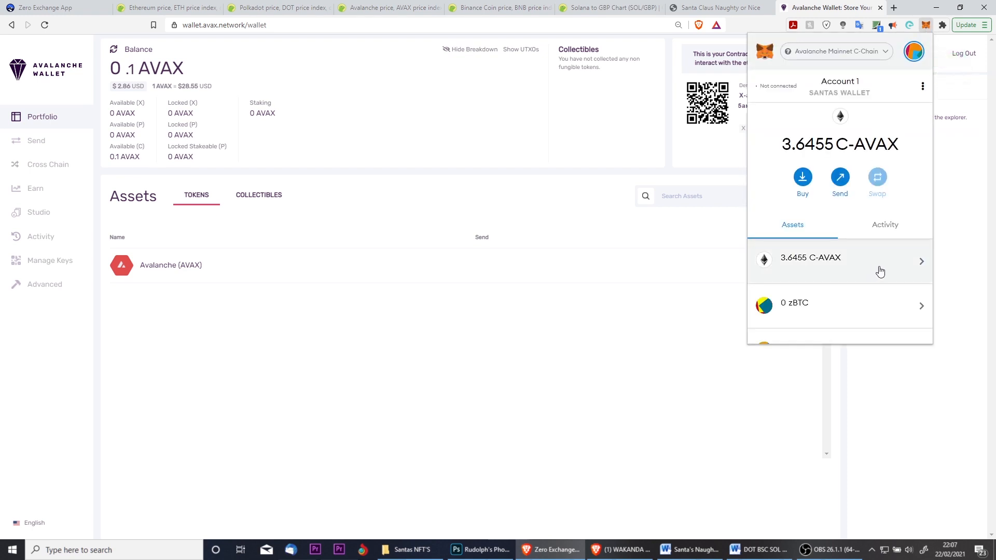
# - Send 1 C-AVAX from MetaMask to the pasted Avalanche Wallet C-chain address
pyautogui.click(839, 261)
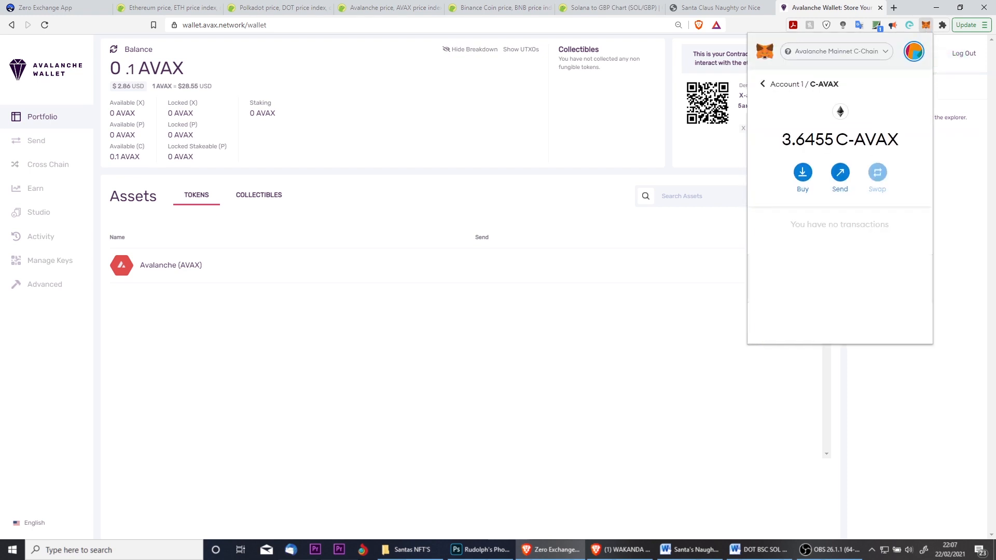
pyautogui.click(839, 172)
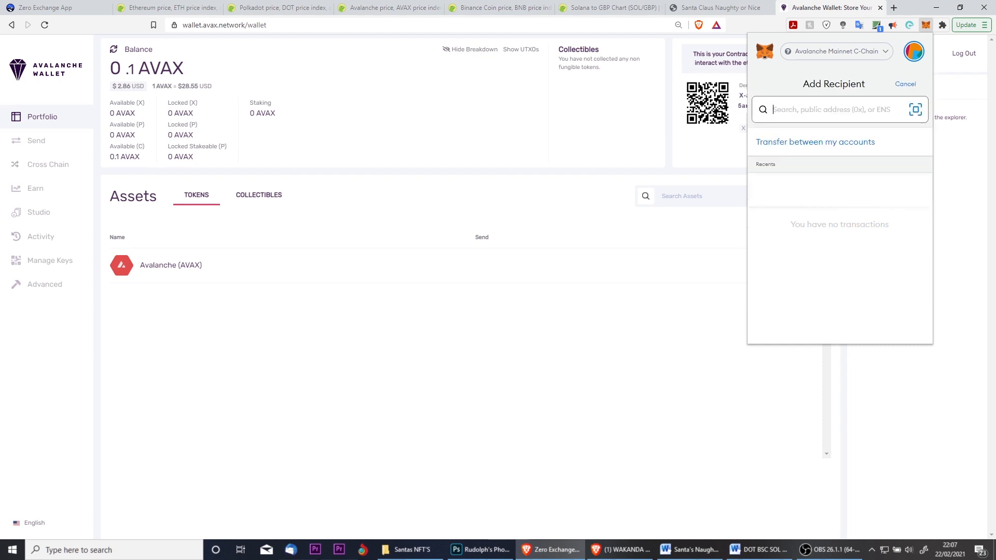
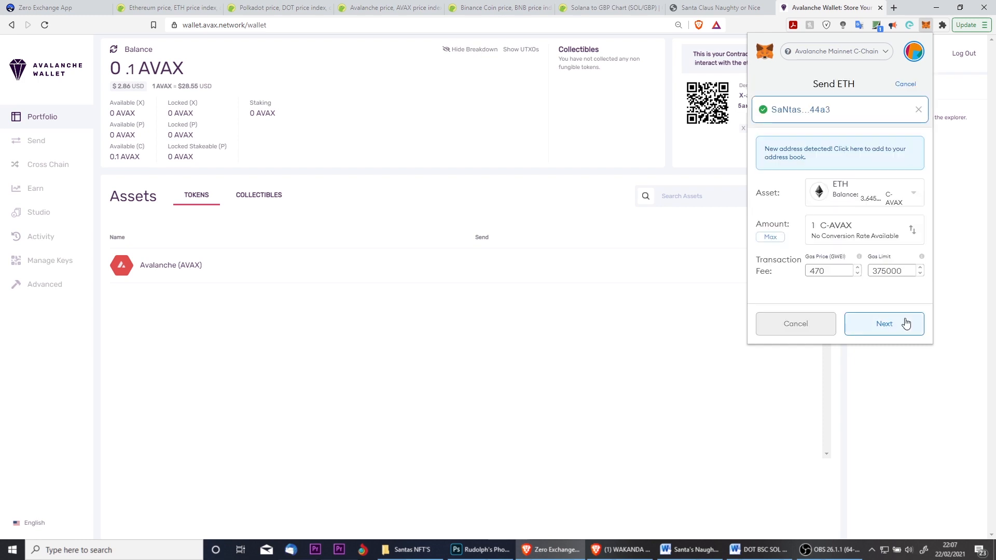
pyautogui.click(883, 323)
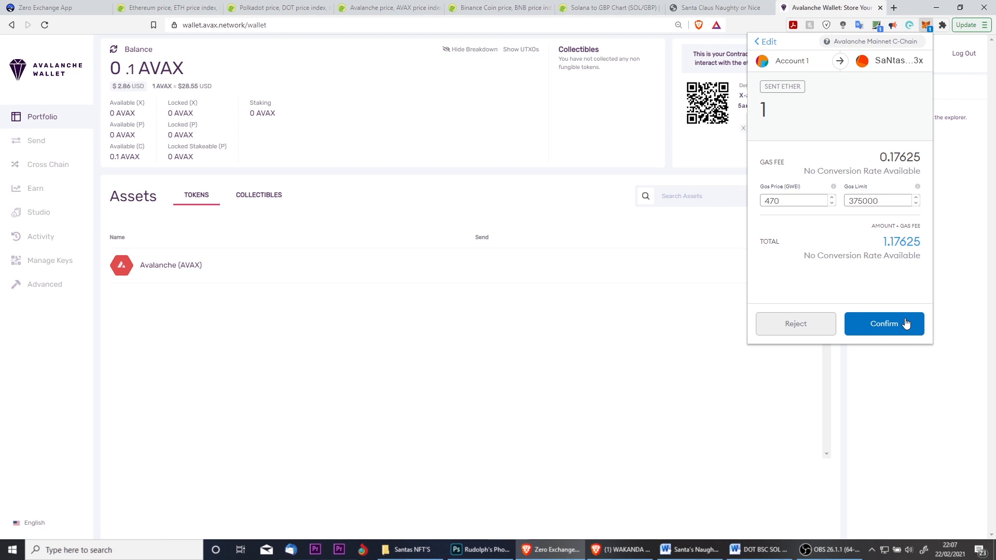
pyautogui.click(883, 323)
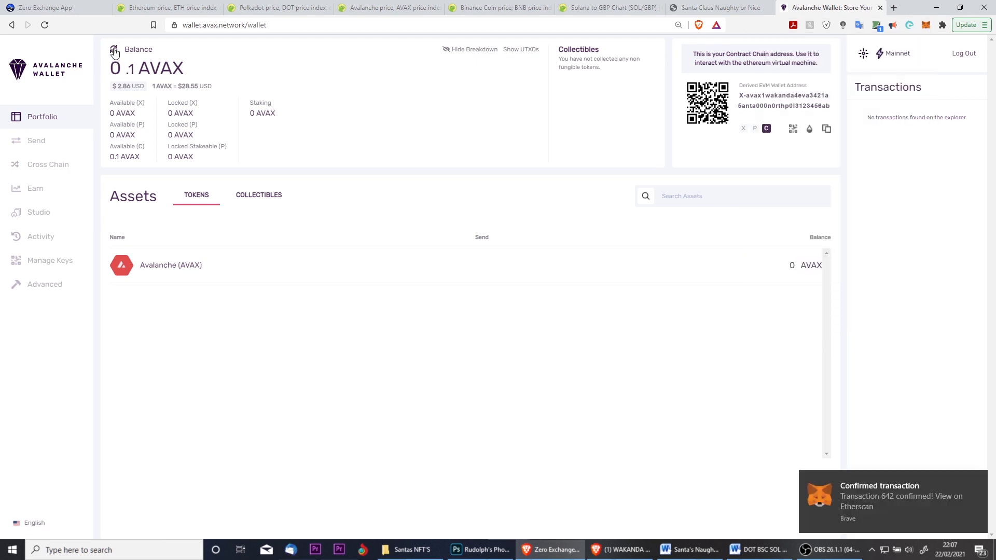
# - Start the Avalanche Wallet cross-chain transfer form and a new tab for Binance
pyautogui.click(48, 164)
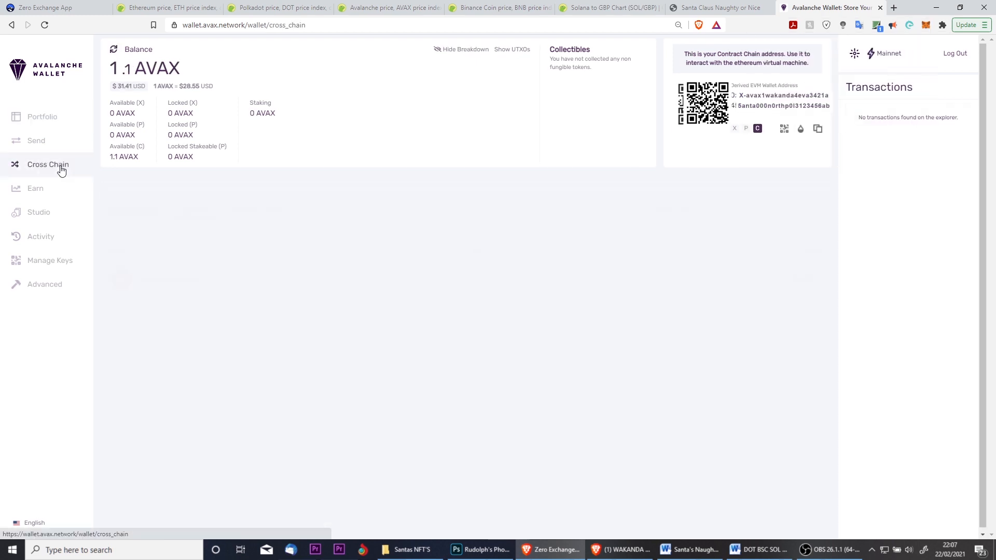
pyautogui.click(47, 164)
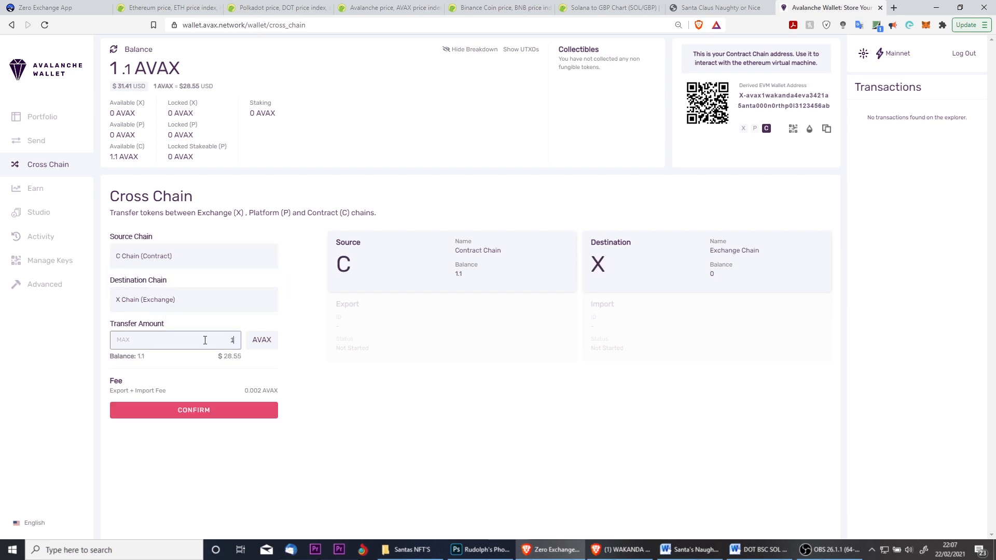
pyautogui.click(893, 7)
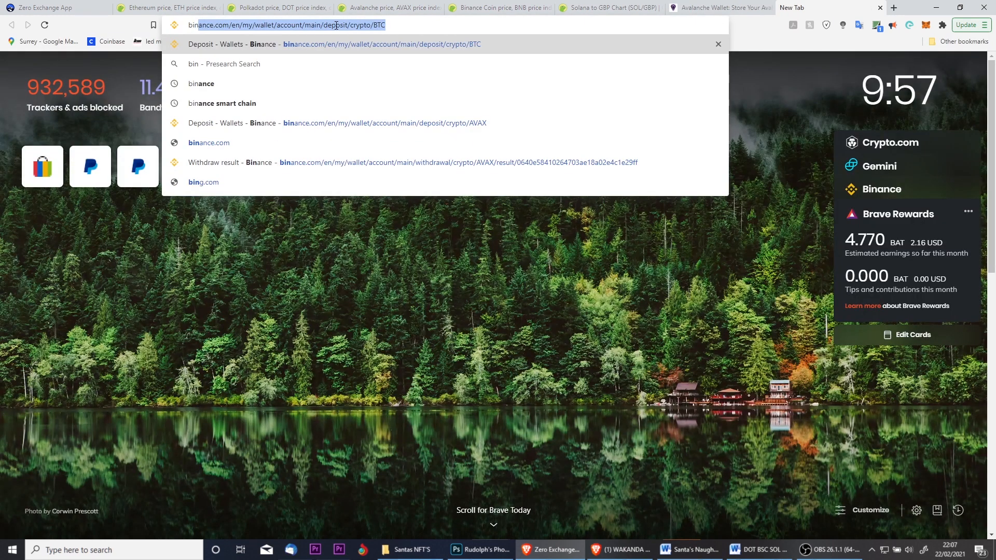